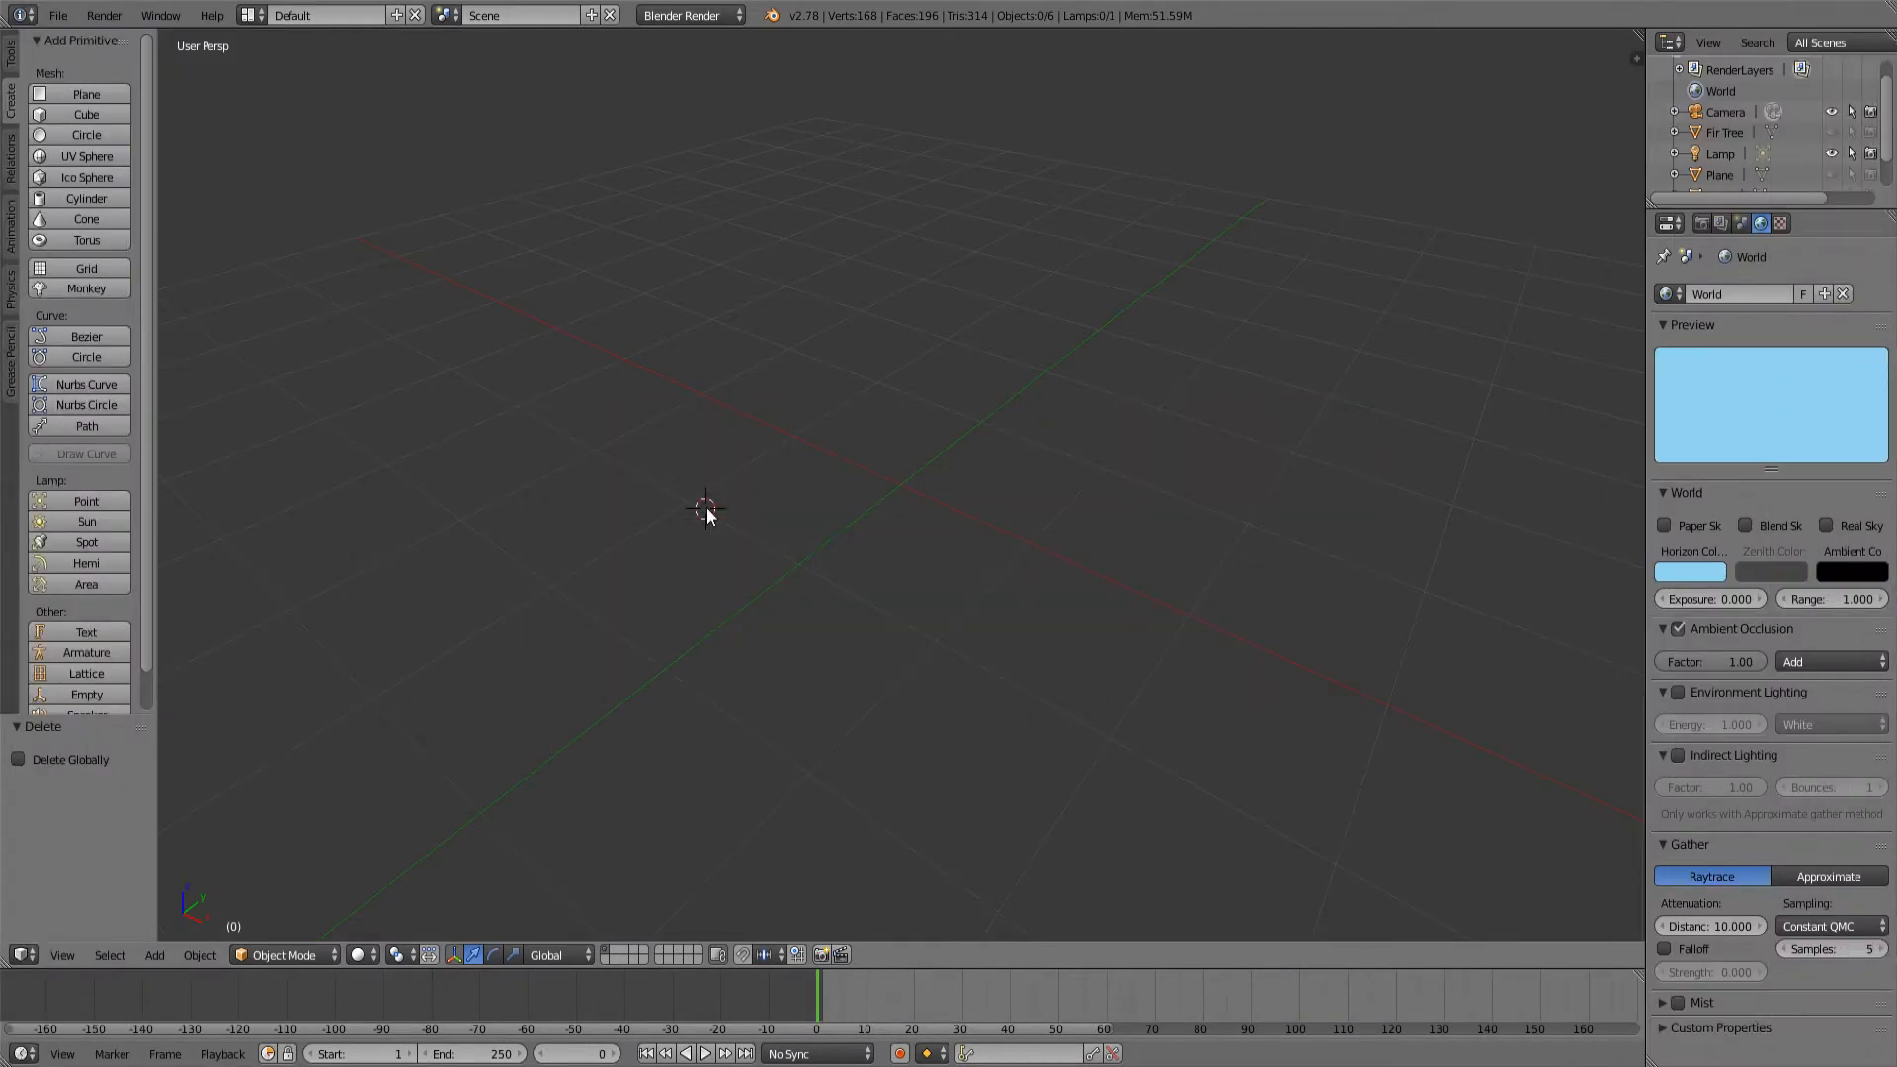
# Step: Add a low-poly icosphere at the scene centre and raise it above the grid along Z
pyautogui.click(832, 514)
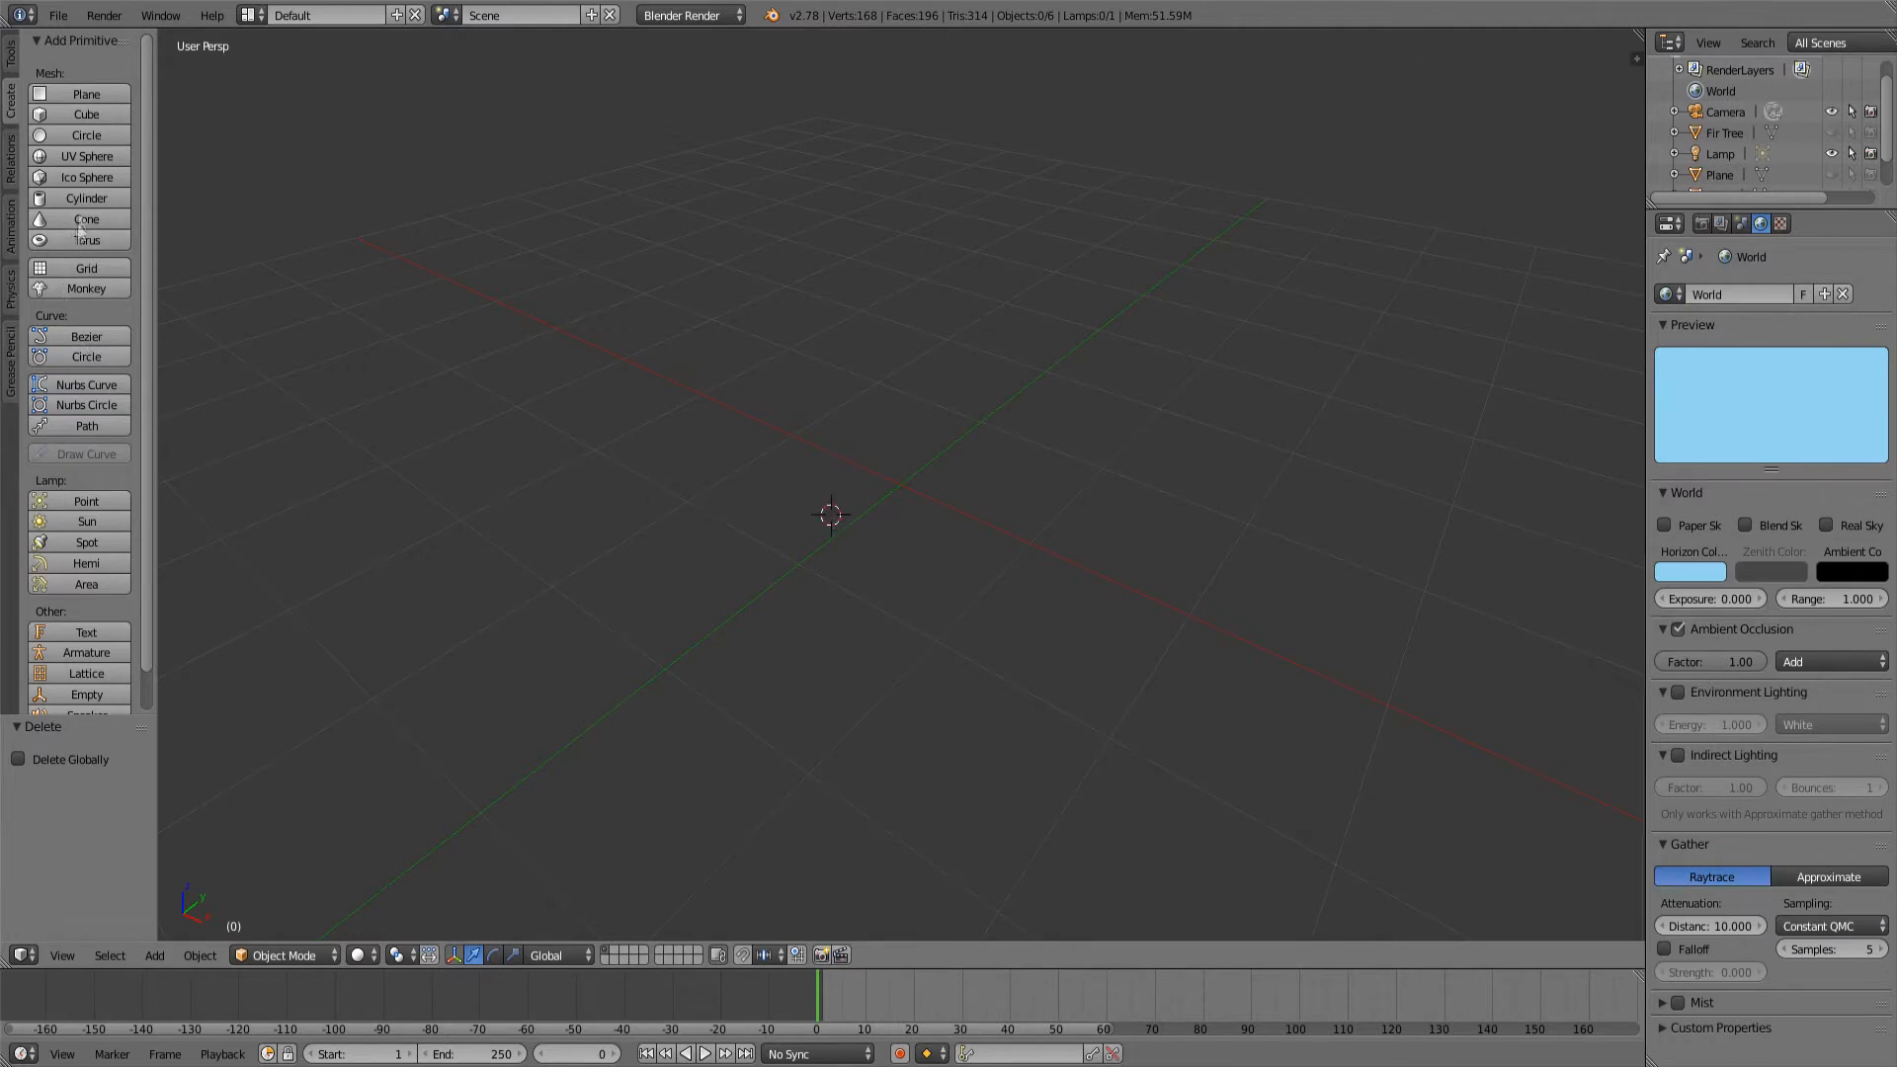
pyautogui.click(85, 175)
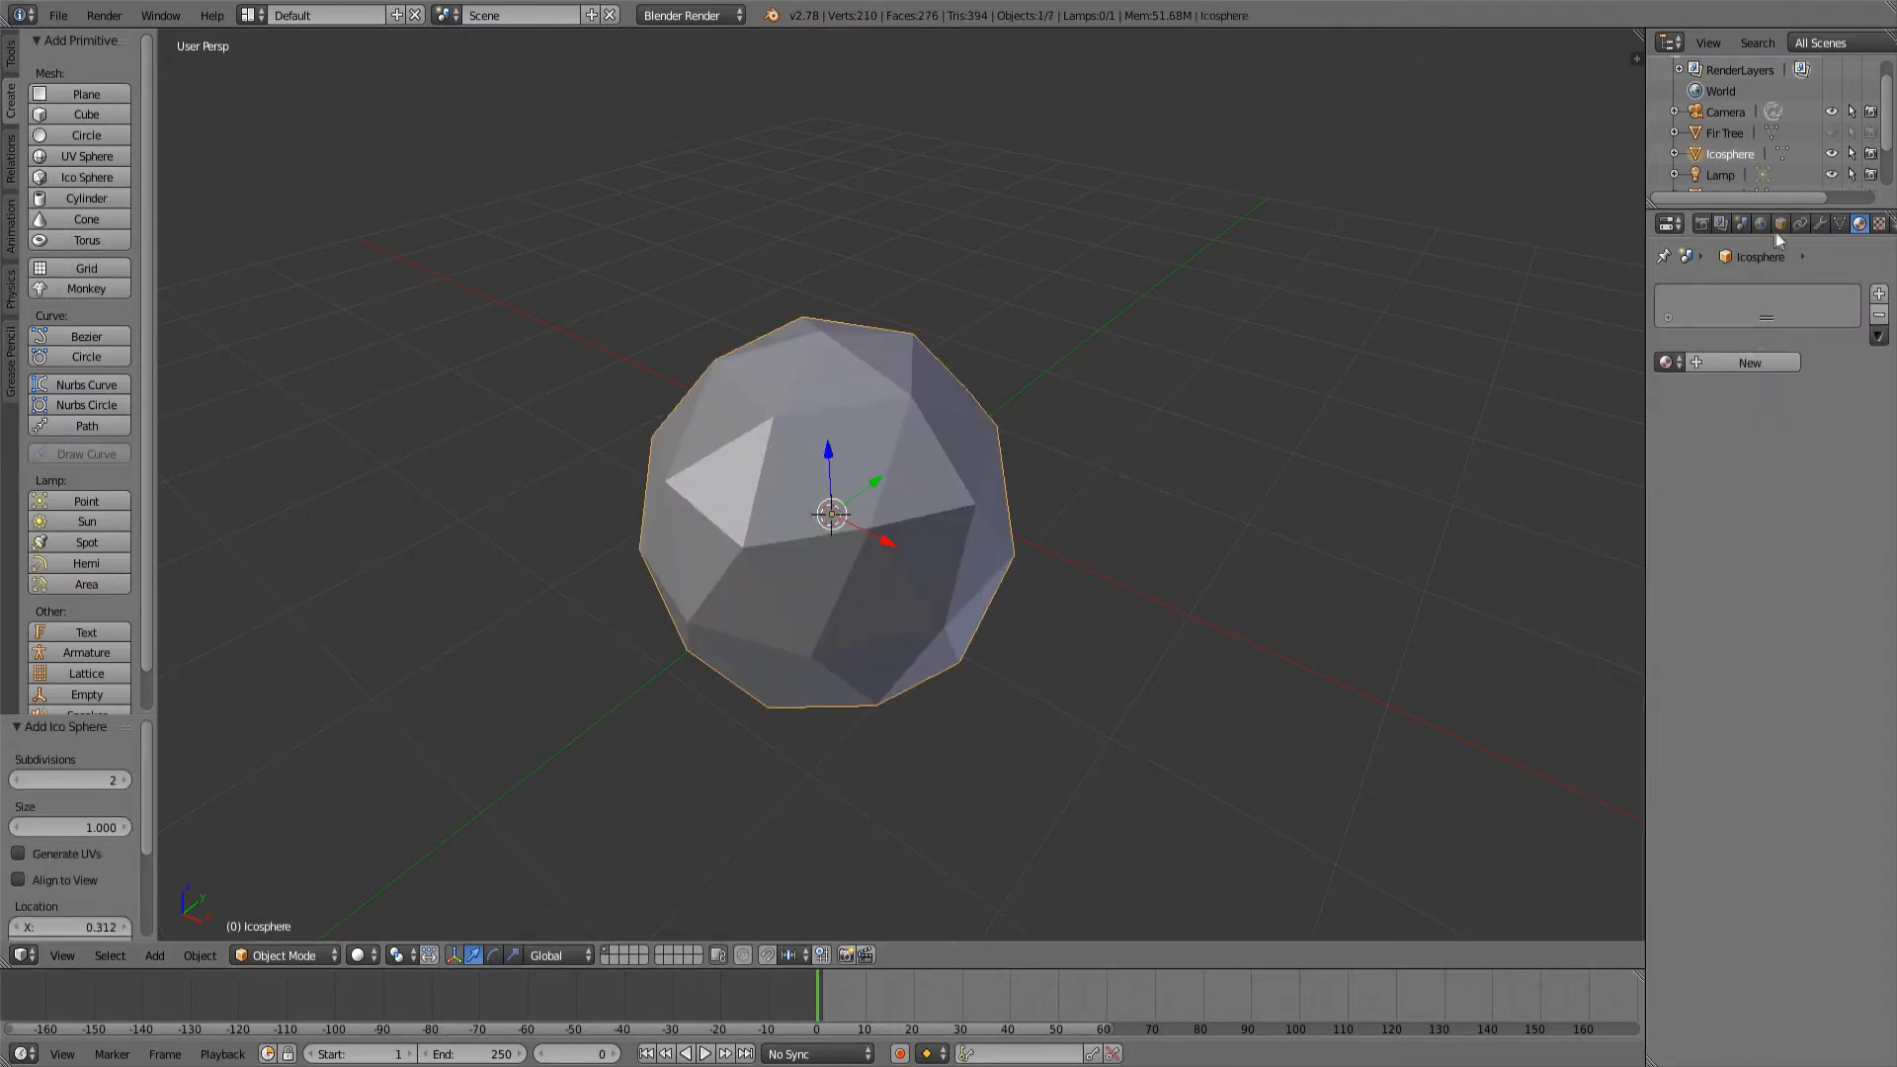
pyautogui.click(1780, 223)
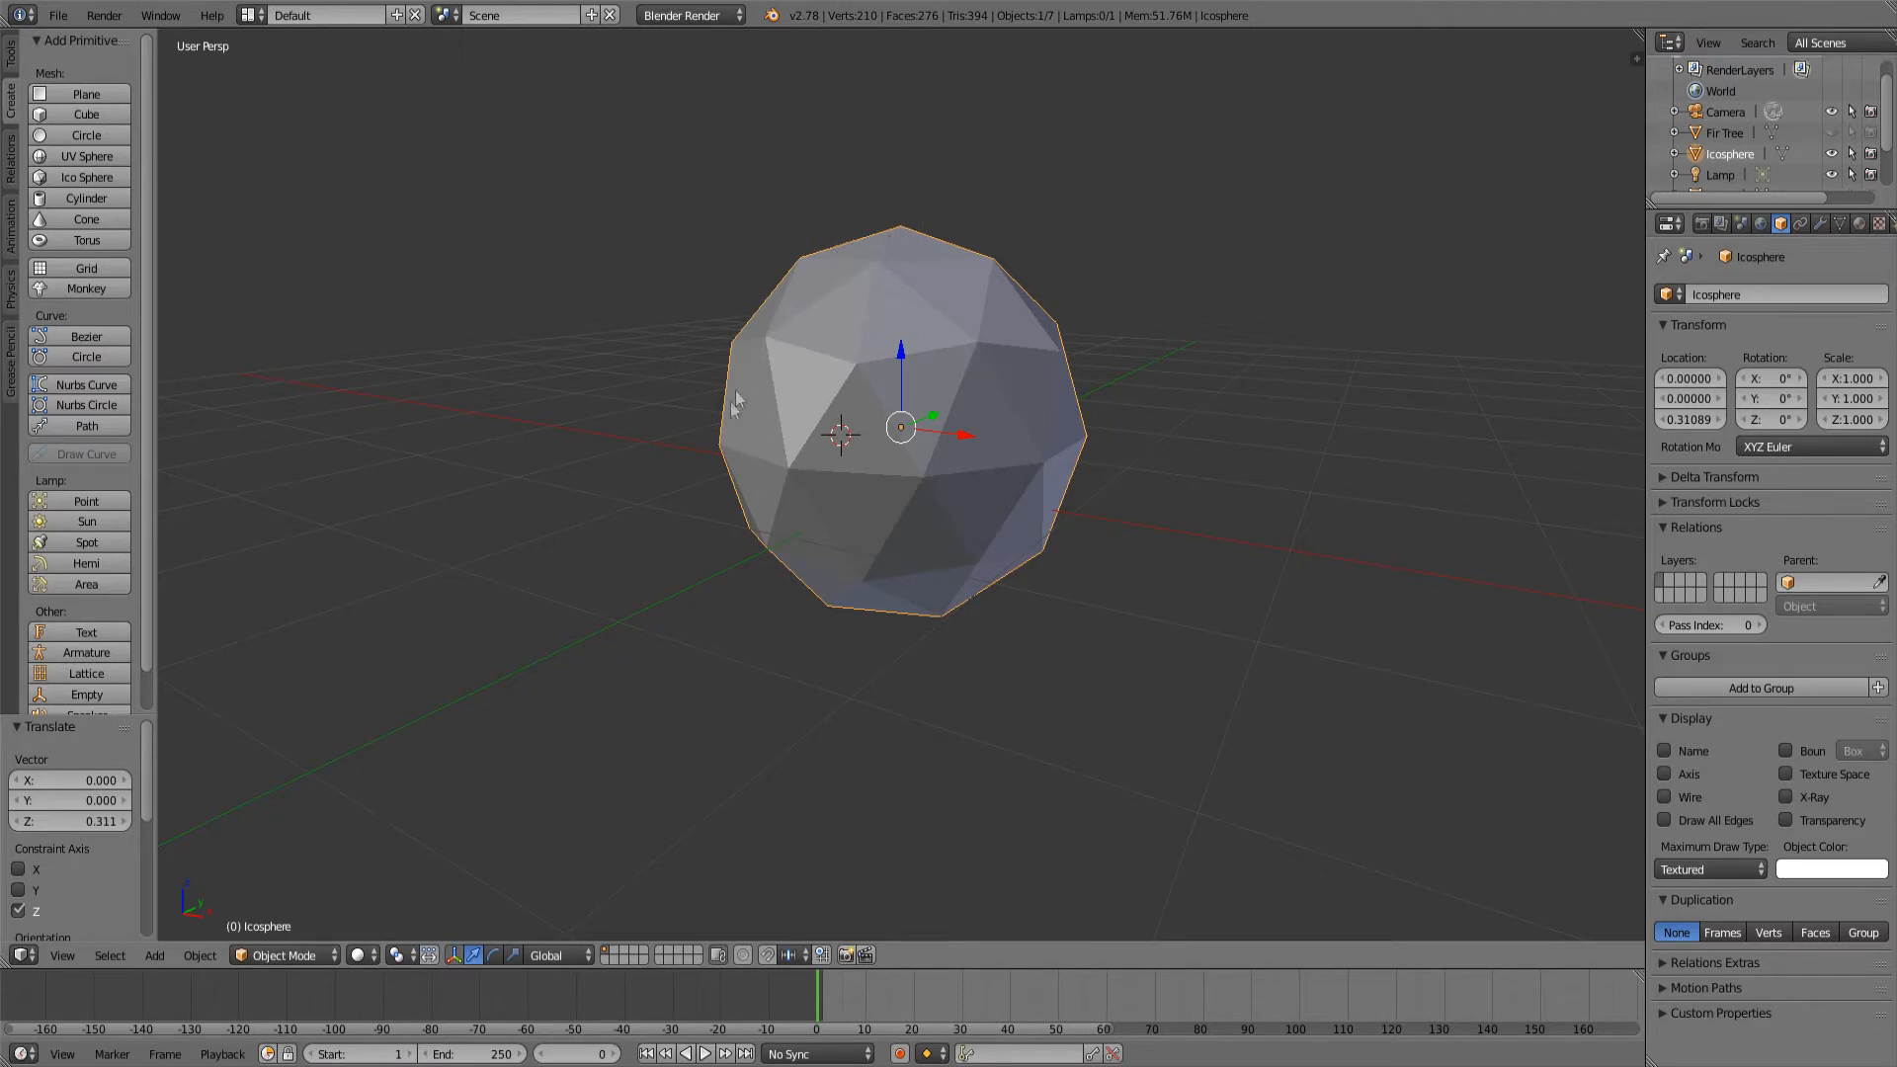
pyautogui.moveTo(759, 541)
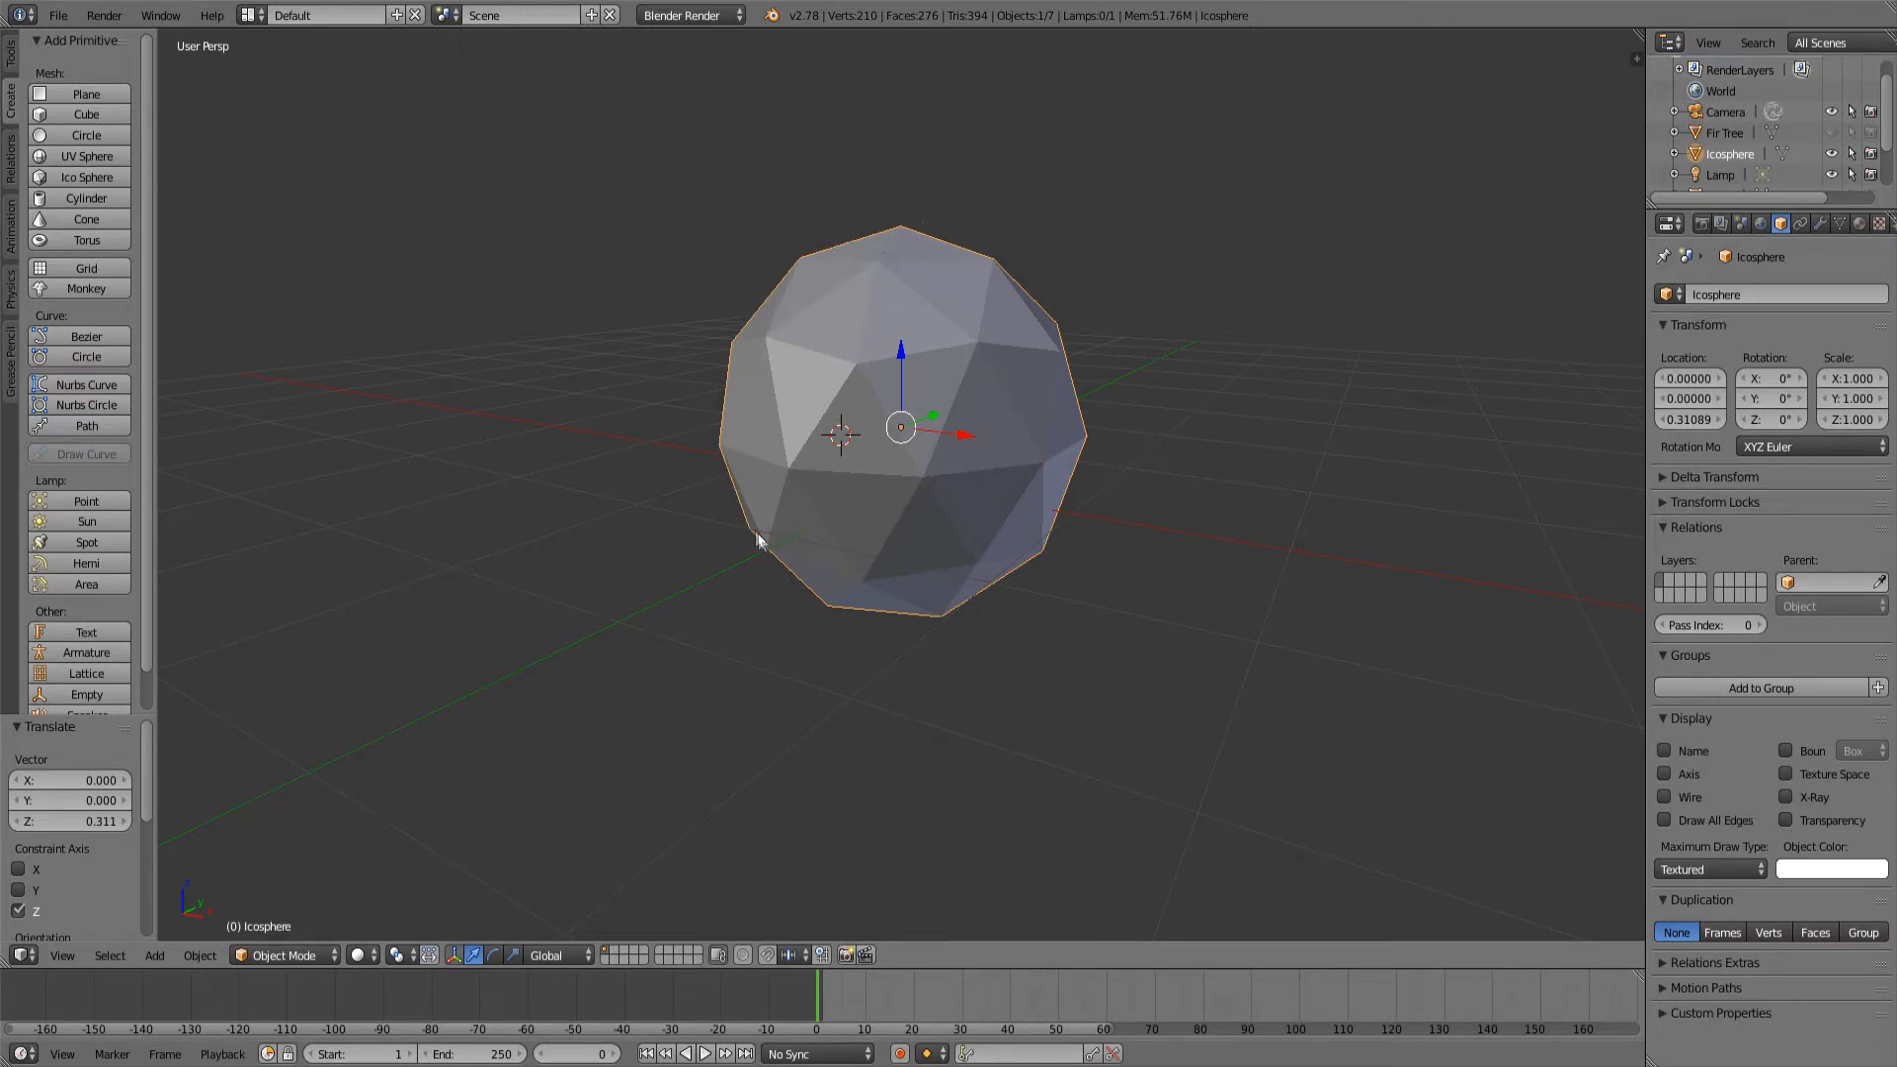
pyautogui.moveTo(747, 492)
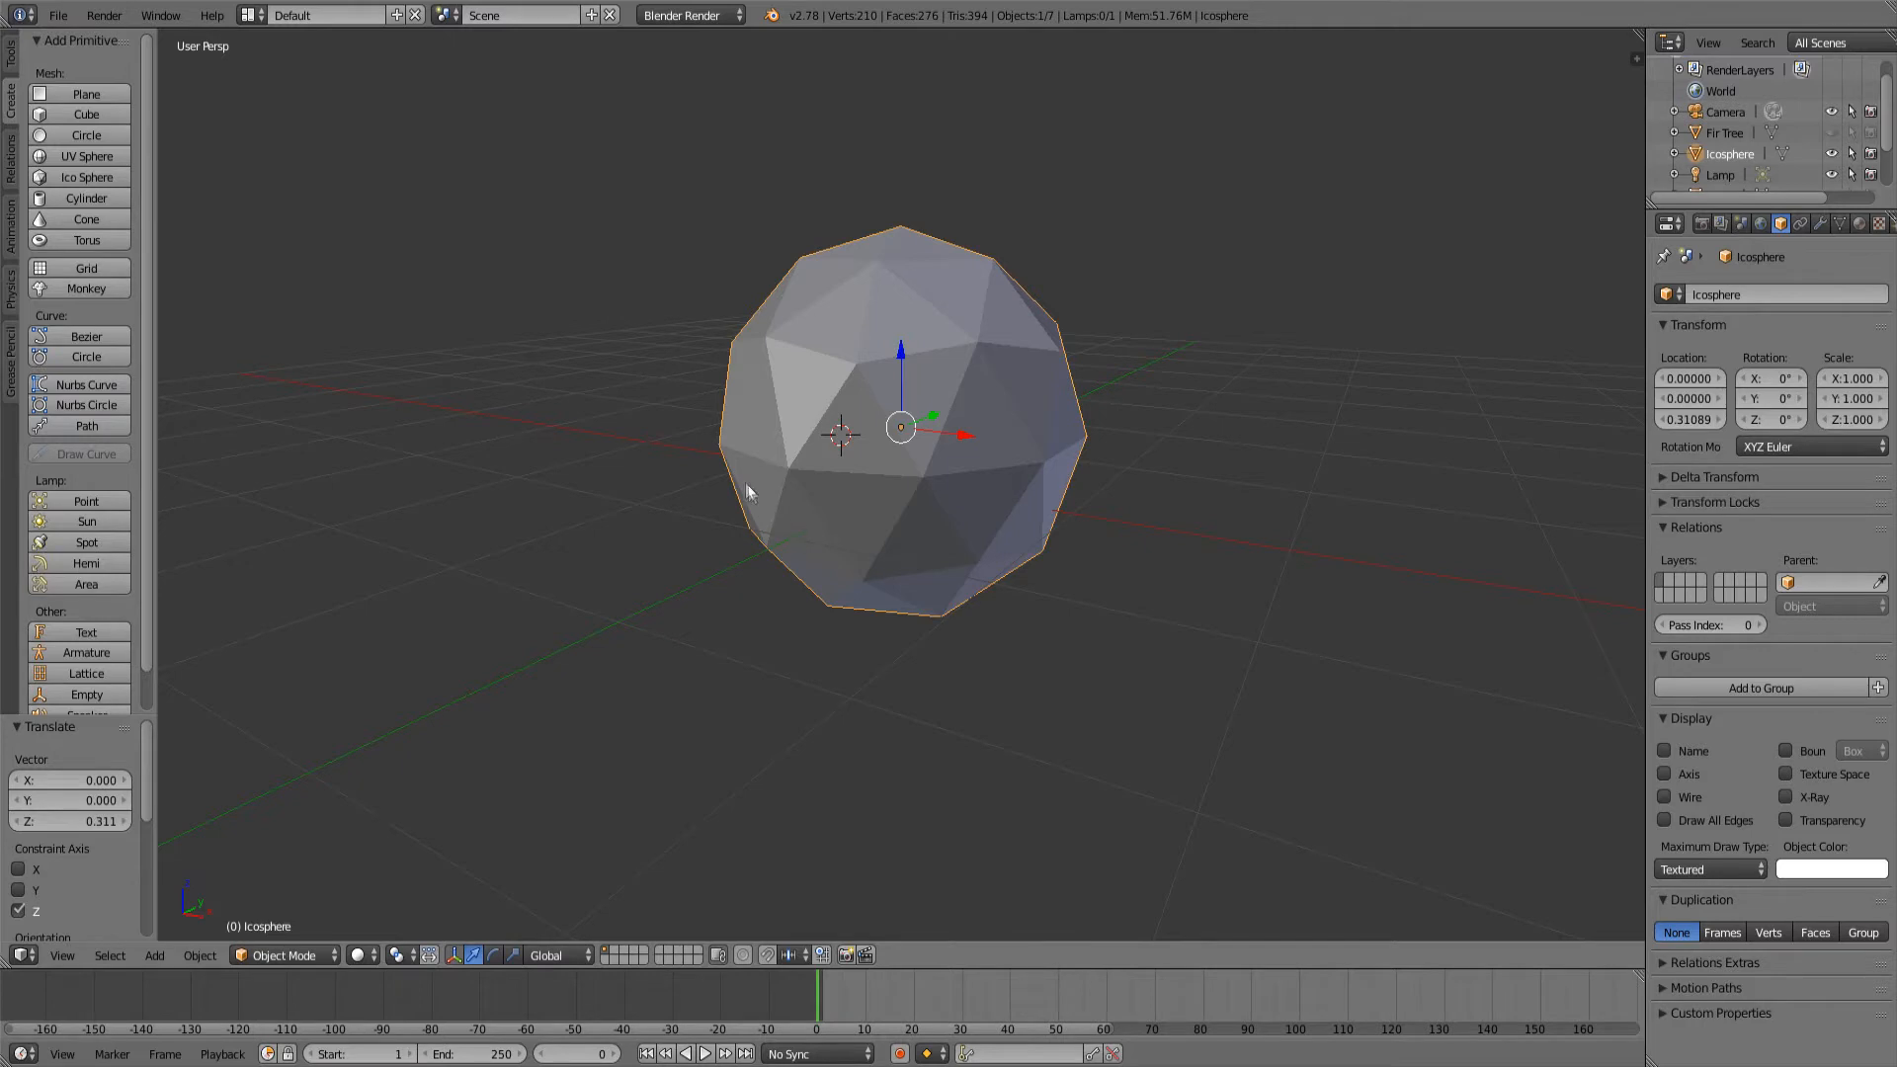
pyautogui.moveTo(864, 257)
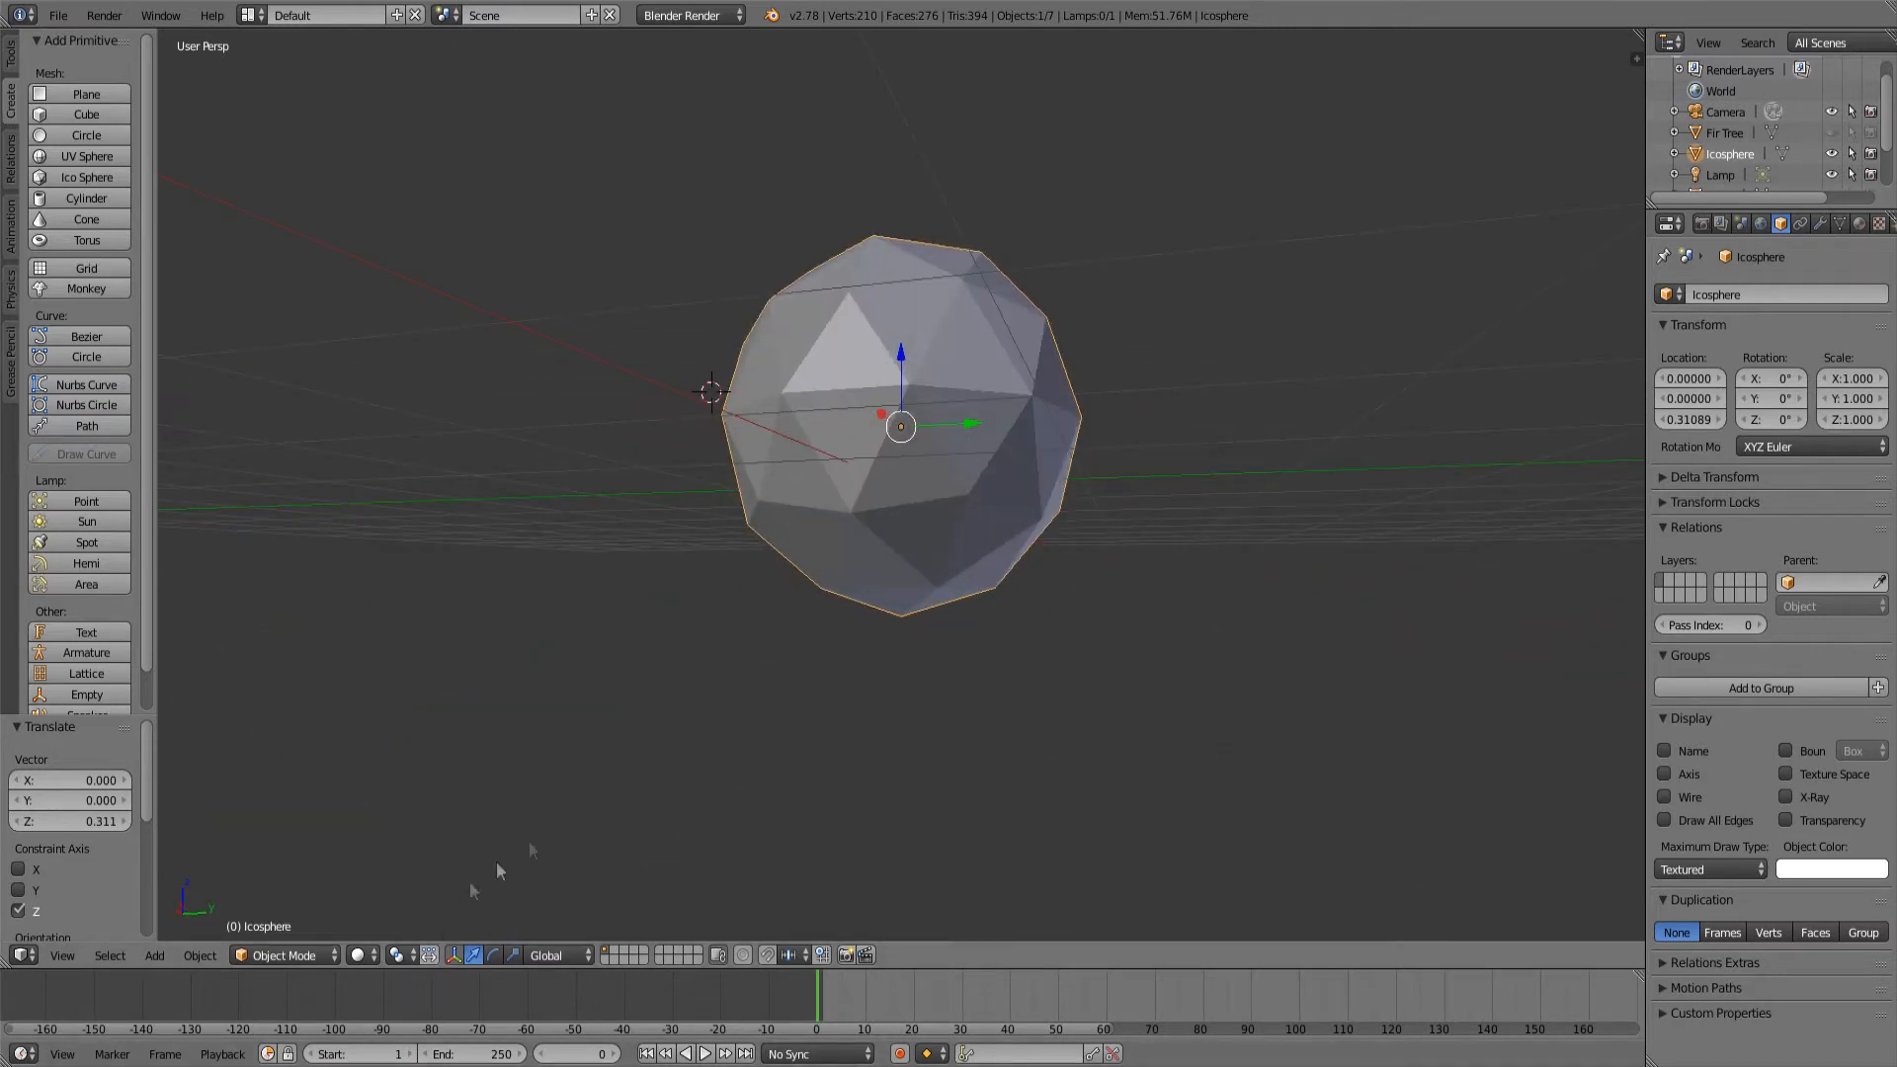
# Step: Delete the icosphere's lower vertices and dissolve the bottom into a single flat face
pyautogui.press('Tab')
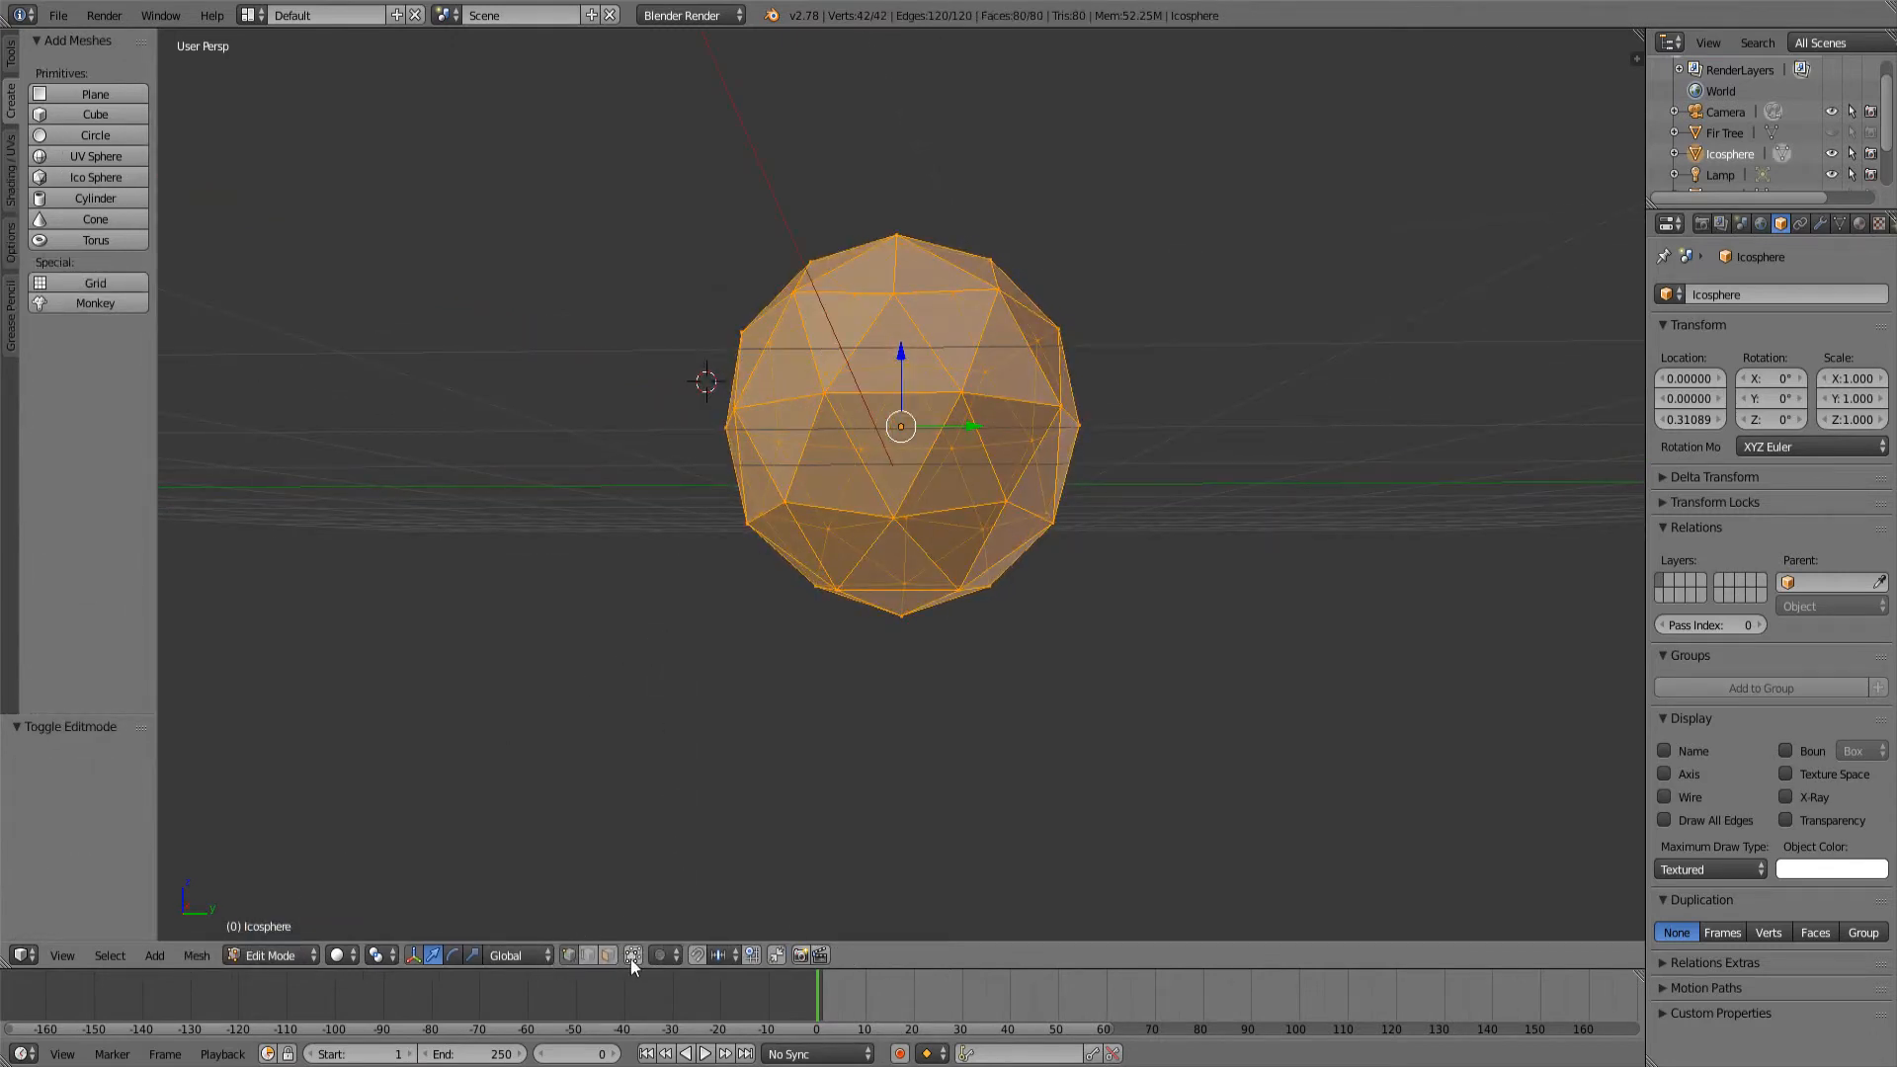
pyautogui.click(607, 956)
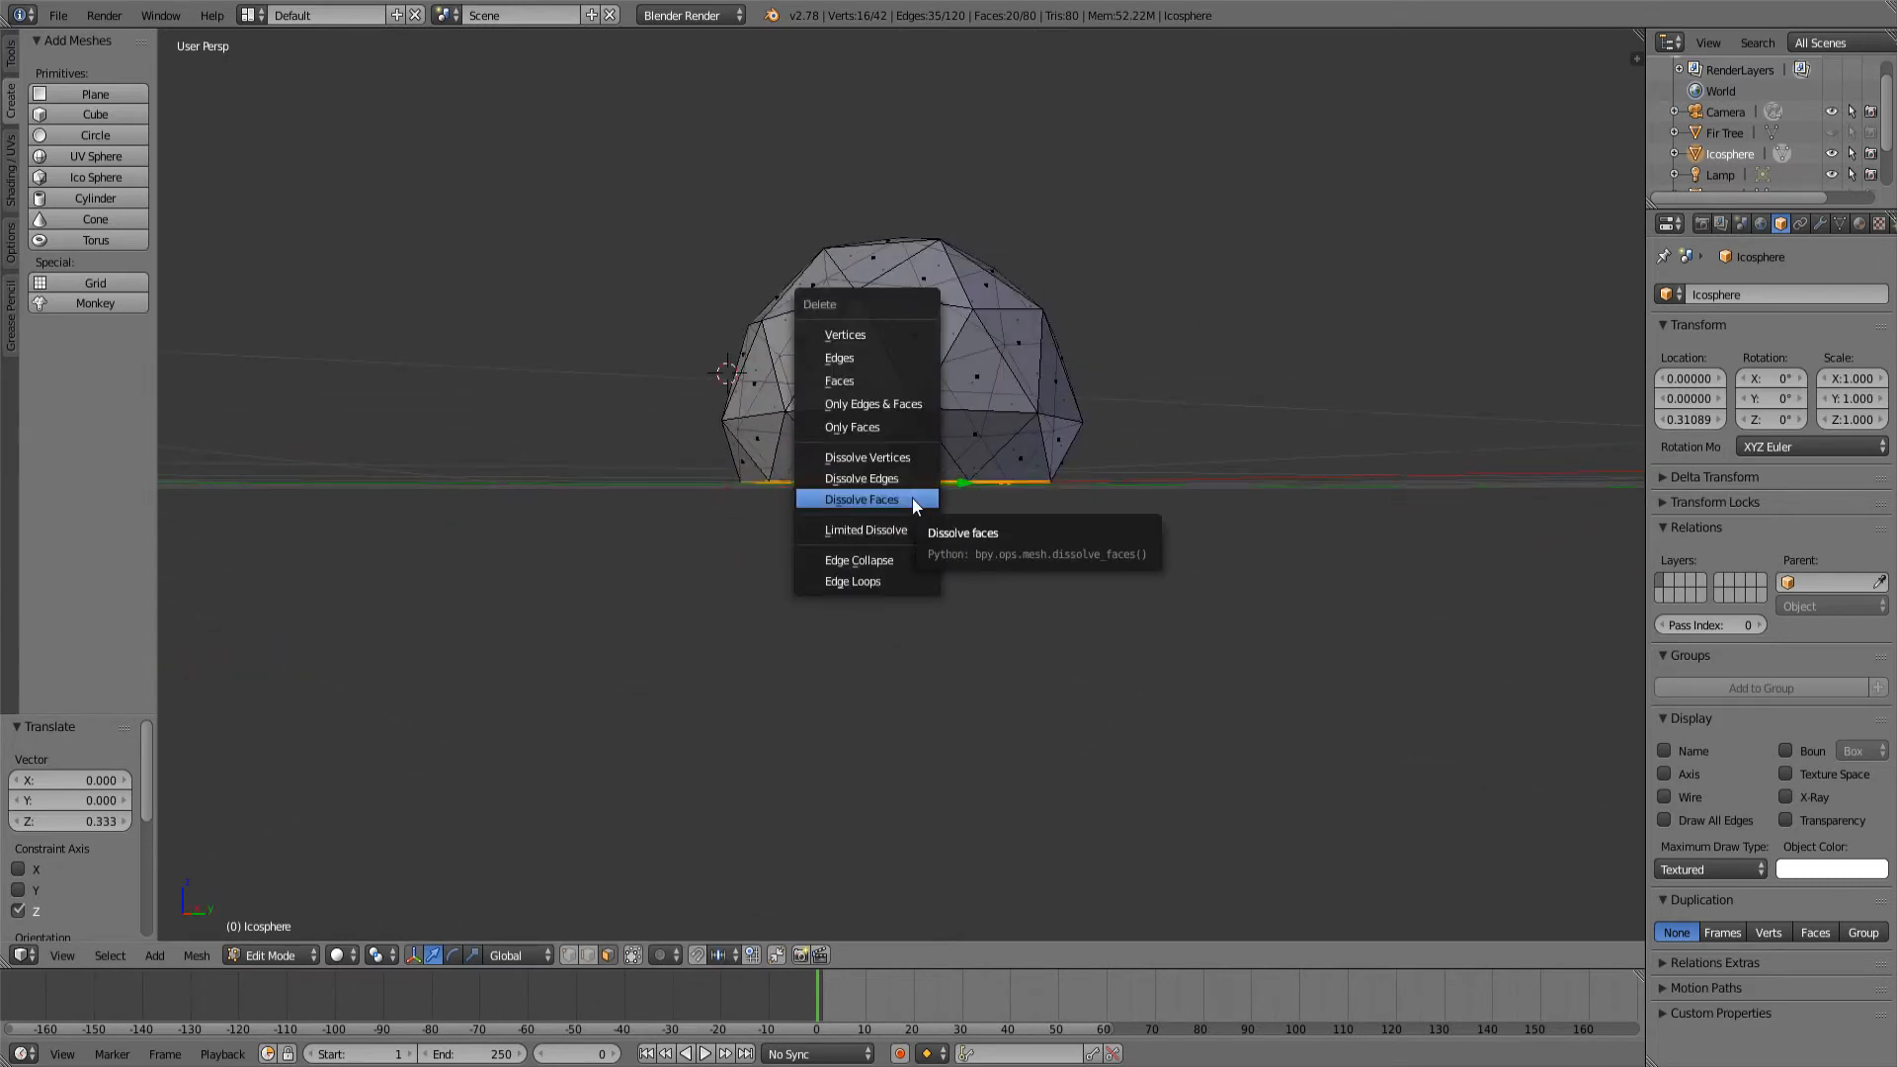
pyautogui.click(859, 498)
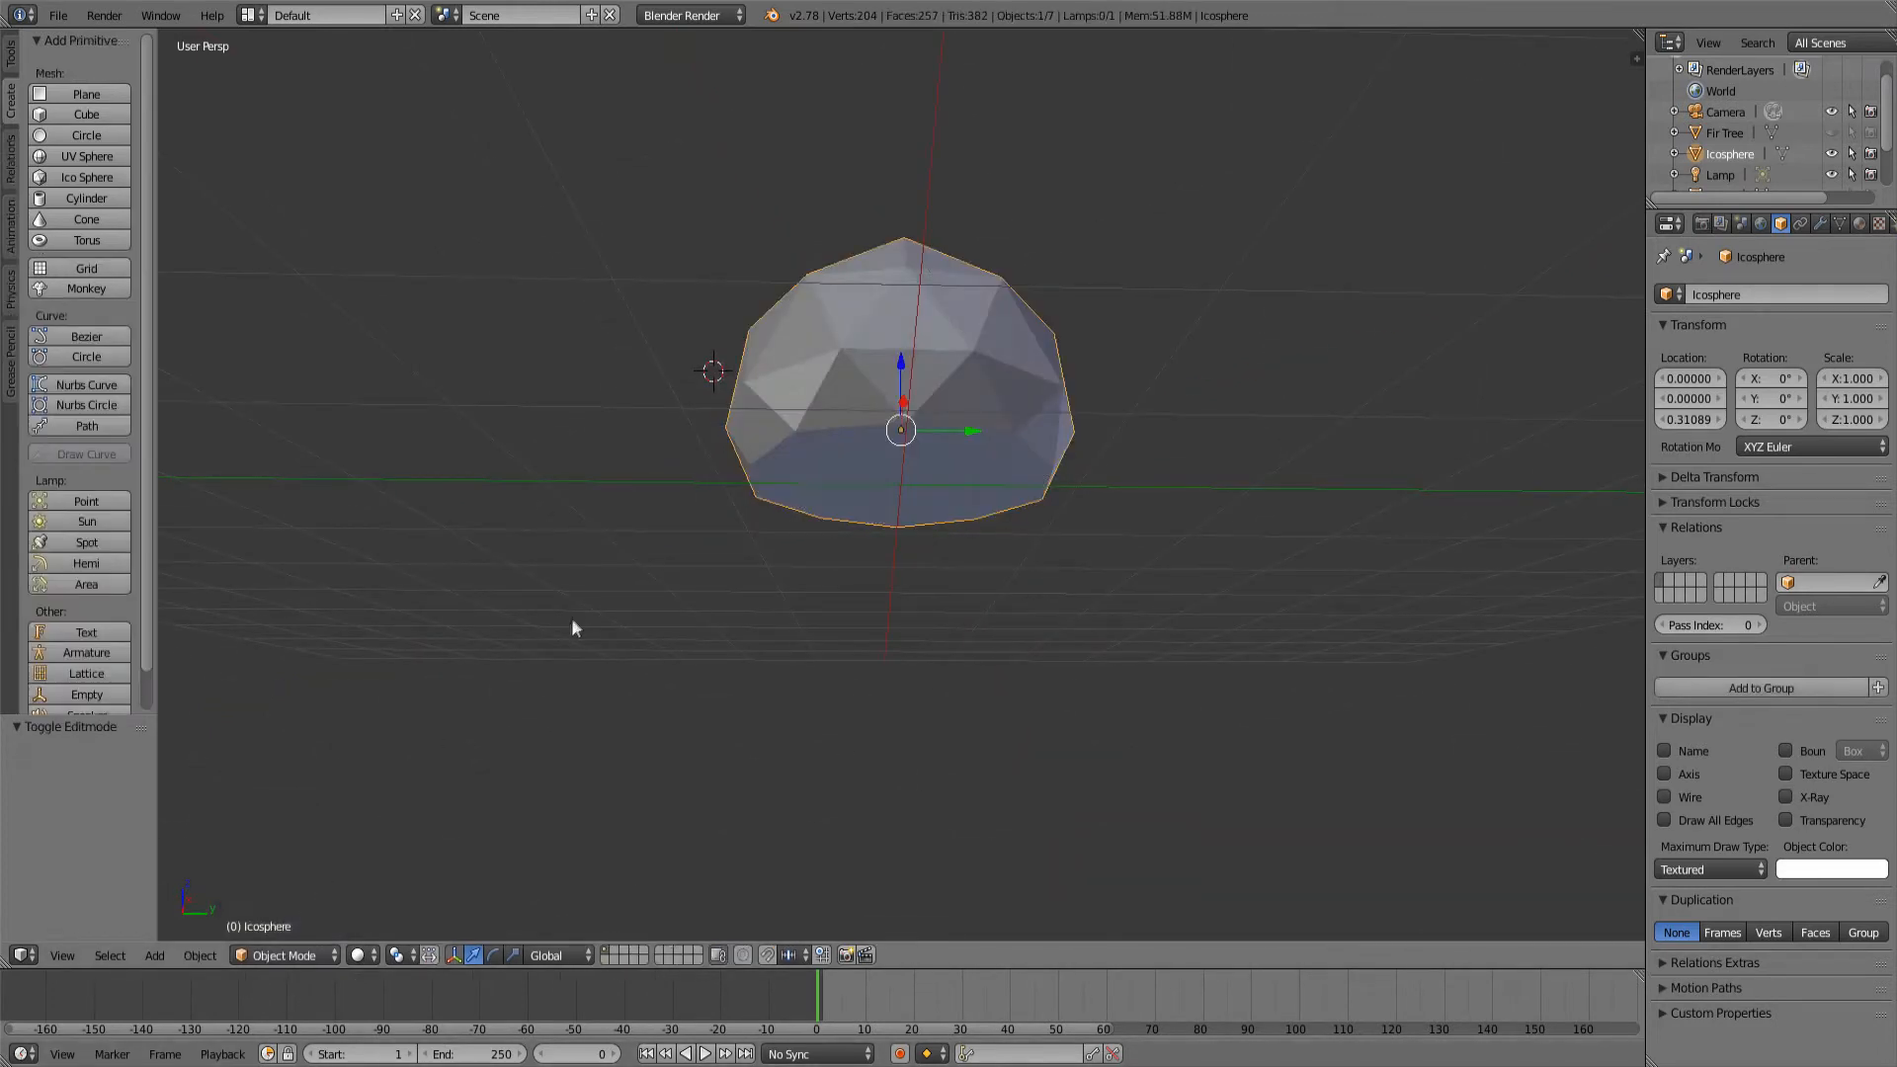
# Step: Return from Edit Mode to Object Mode with the flat-bottomed dome finished
pyautogui.moveTo(575, 626); pyautogui.dragTo(844, 478)
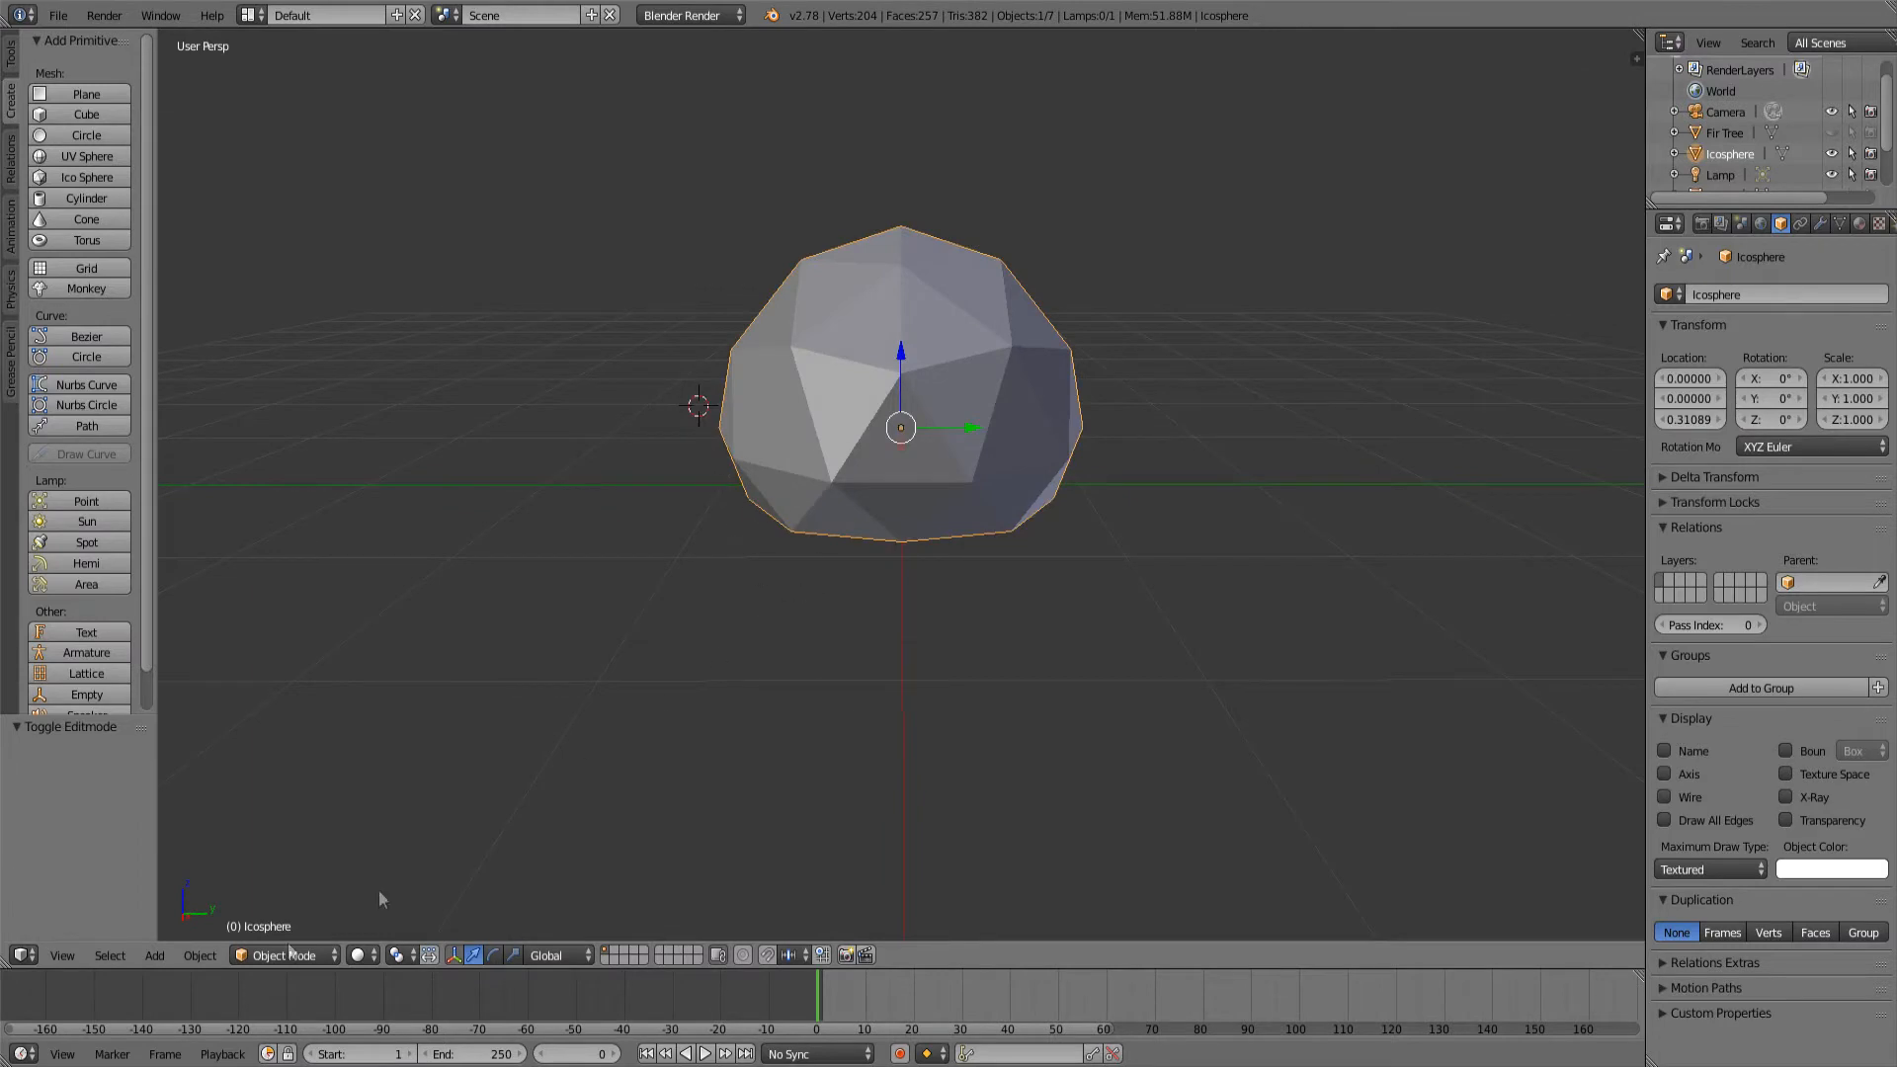
pyautogui.click(285, 954)
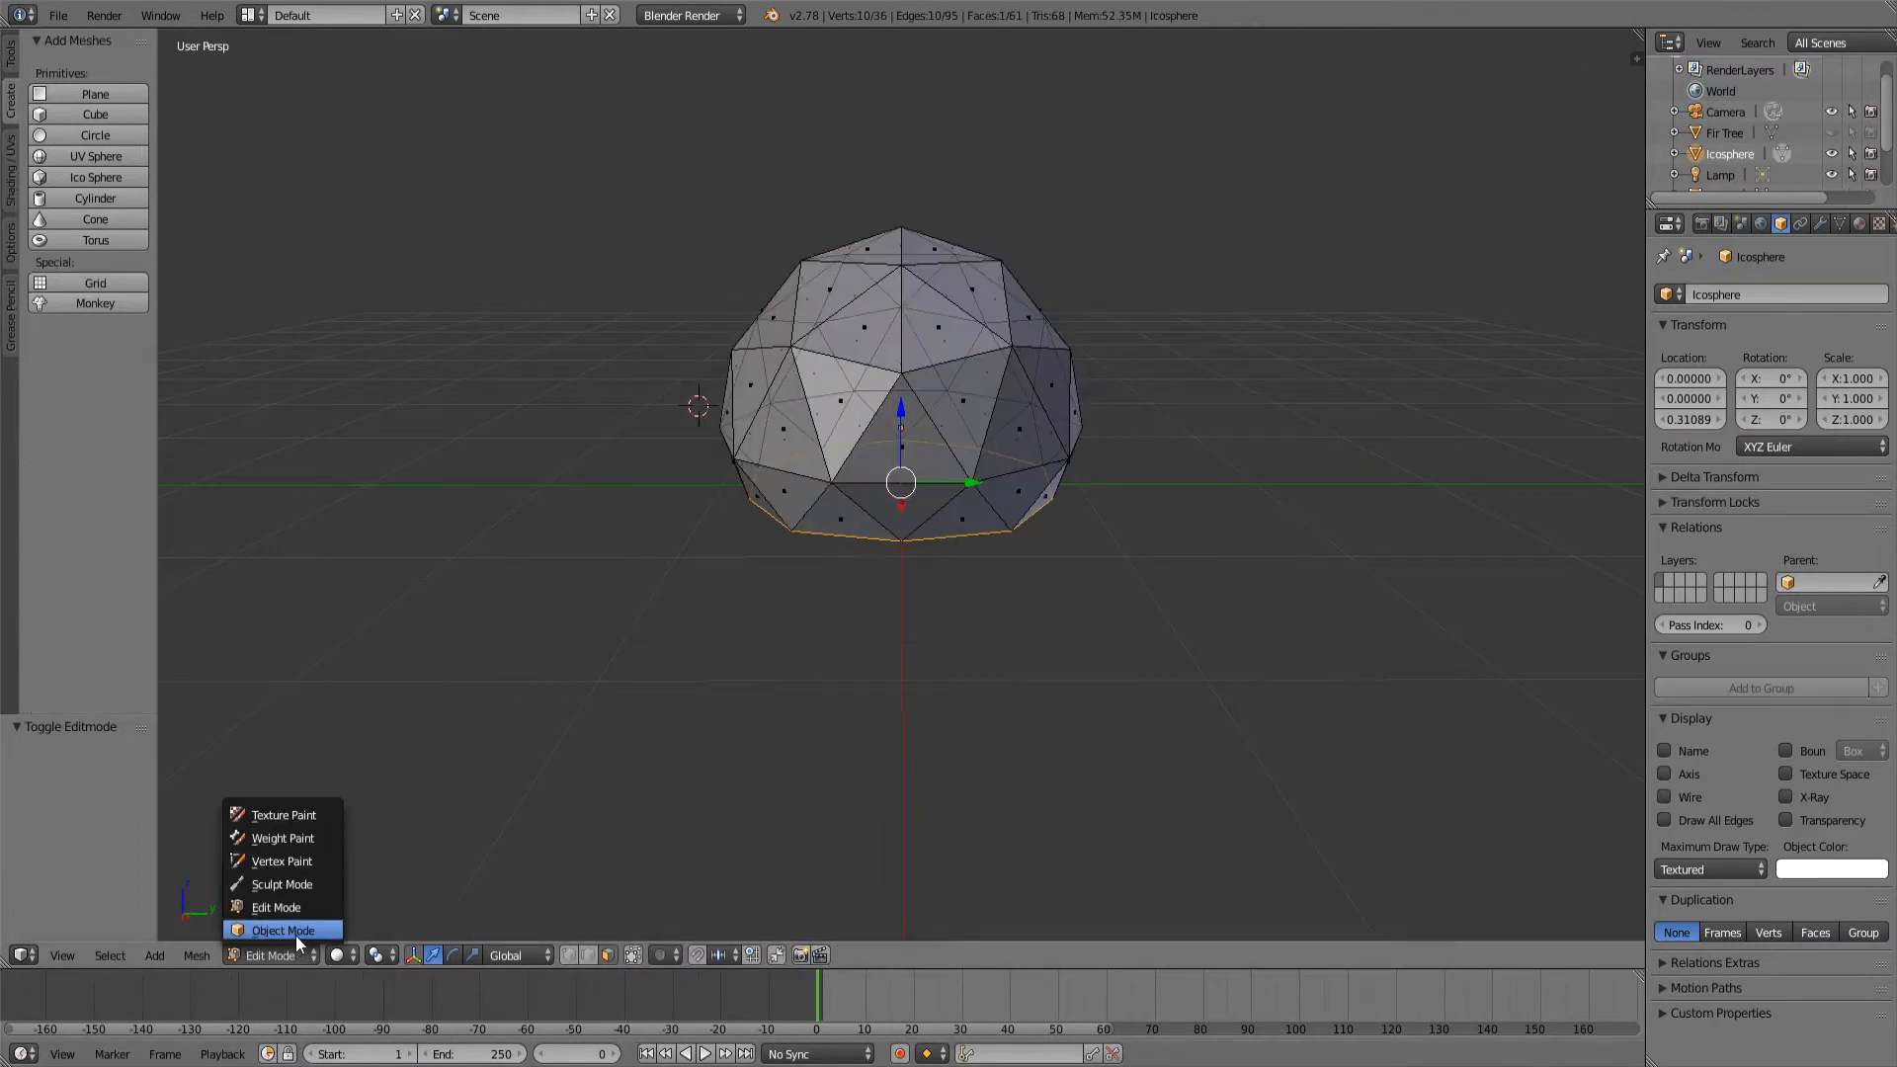
pyautogui.click(283, 929)
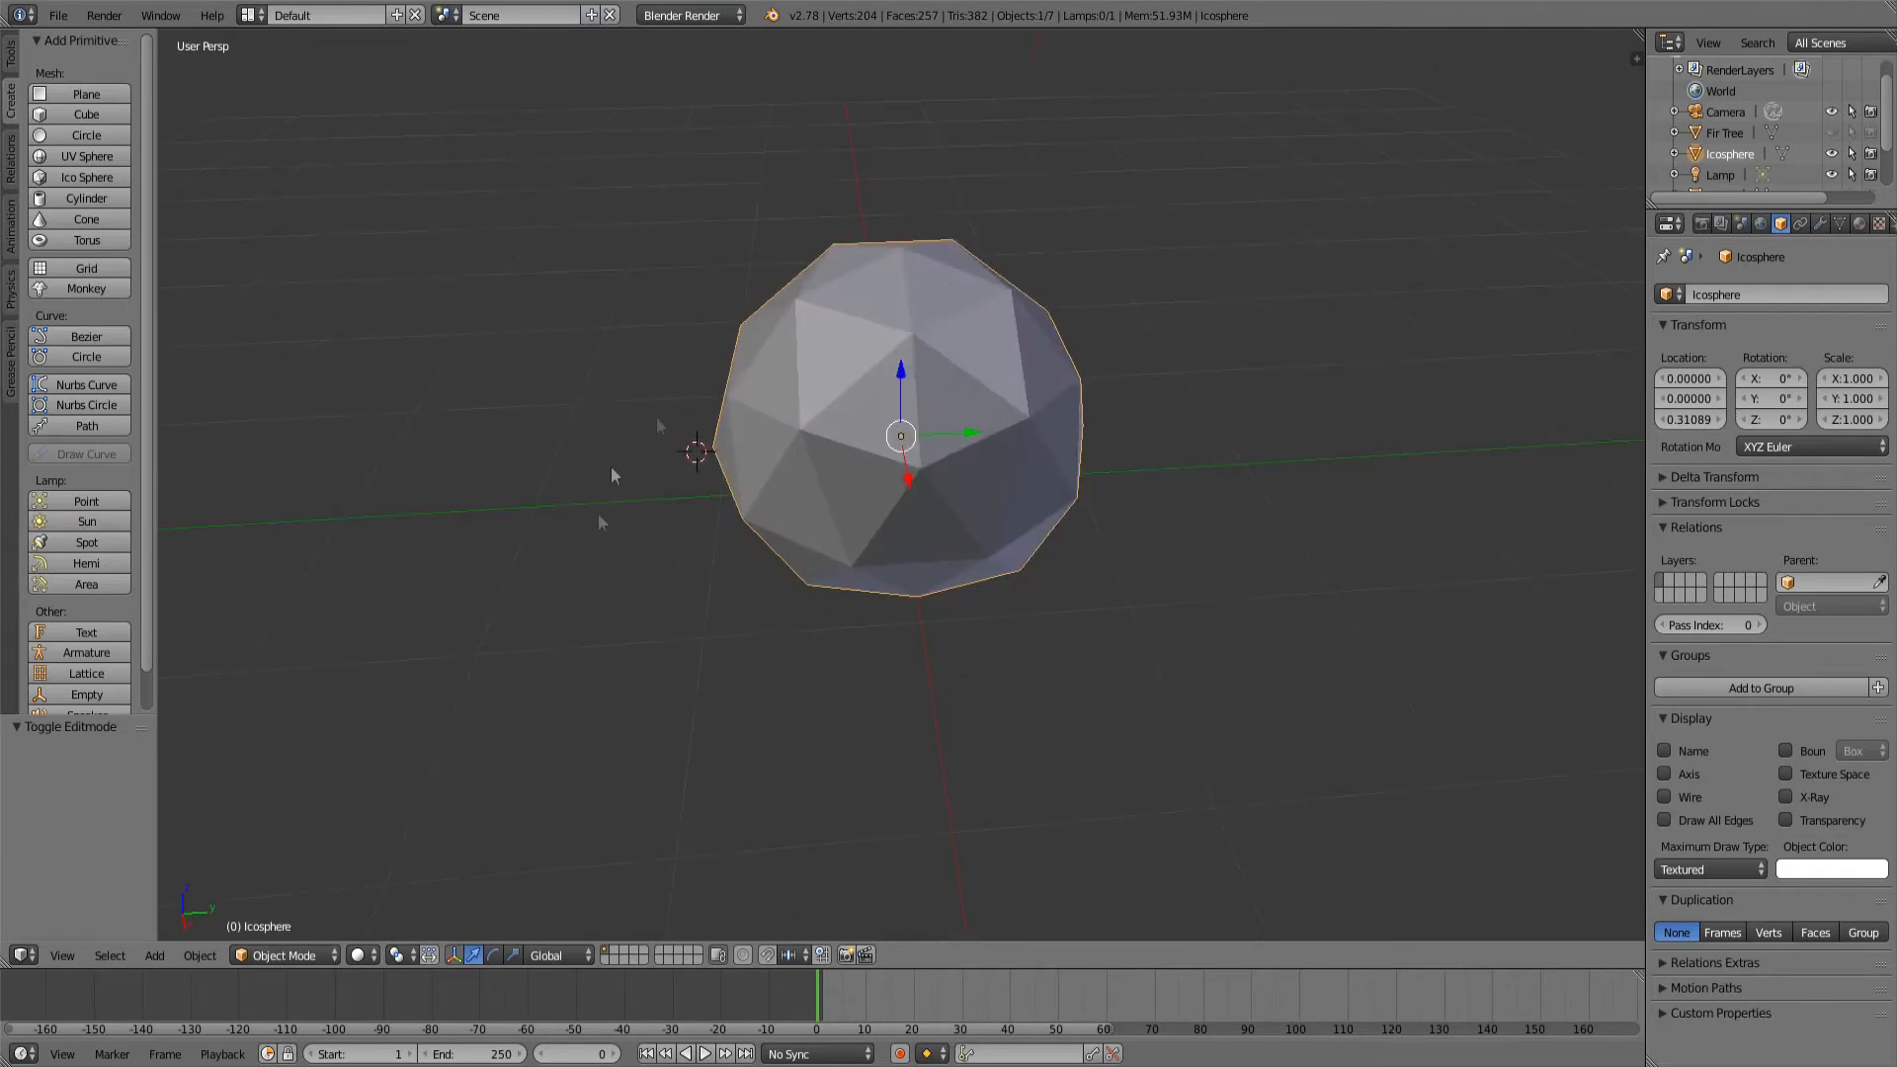
# Step: Paste a second dome, shift it beside the first and spin it about its vertical axis
pyautogui.press('ctrl+v')
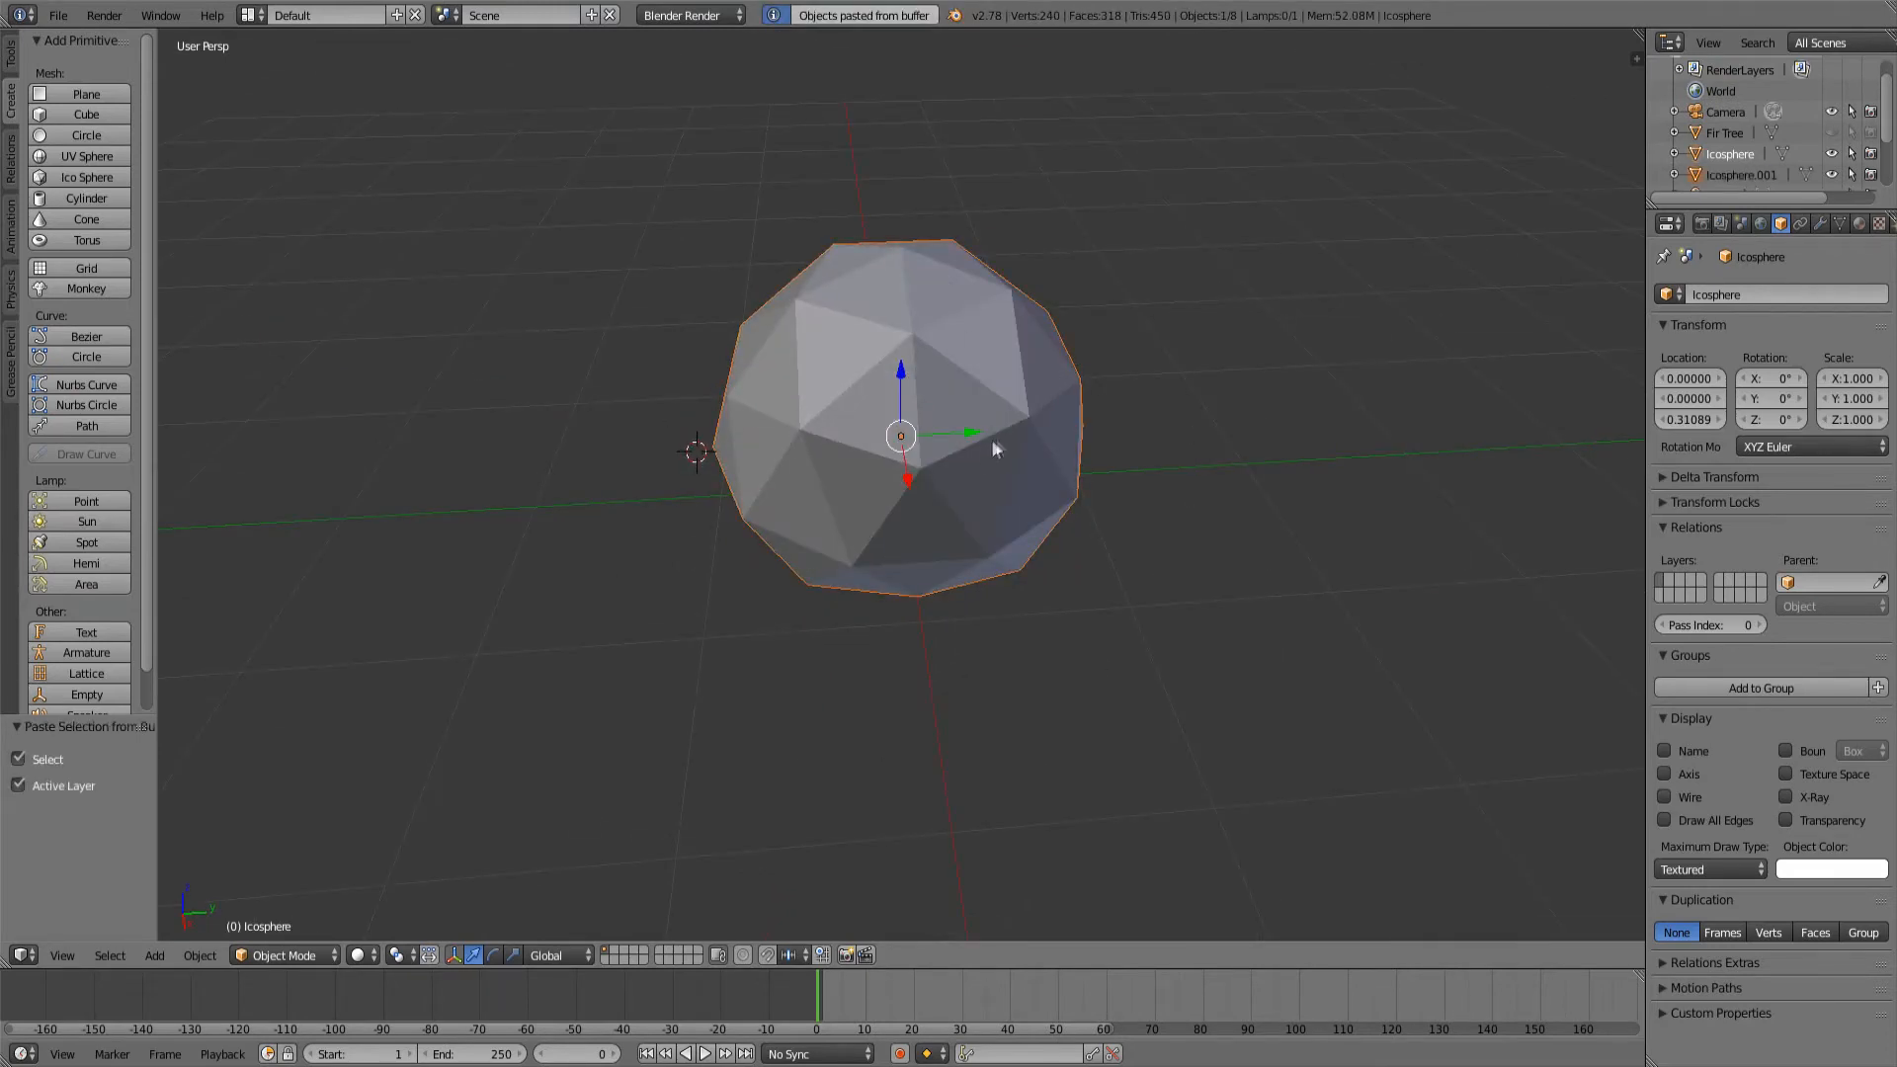
pyautogui.moveTo(901, 435); pyautogui.dragTo(1122, 478)
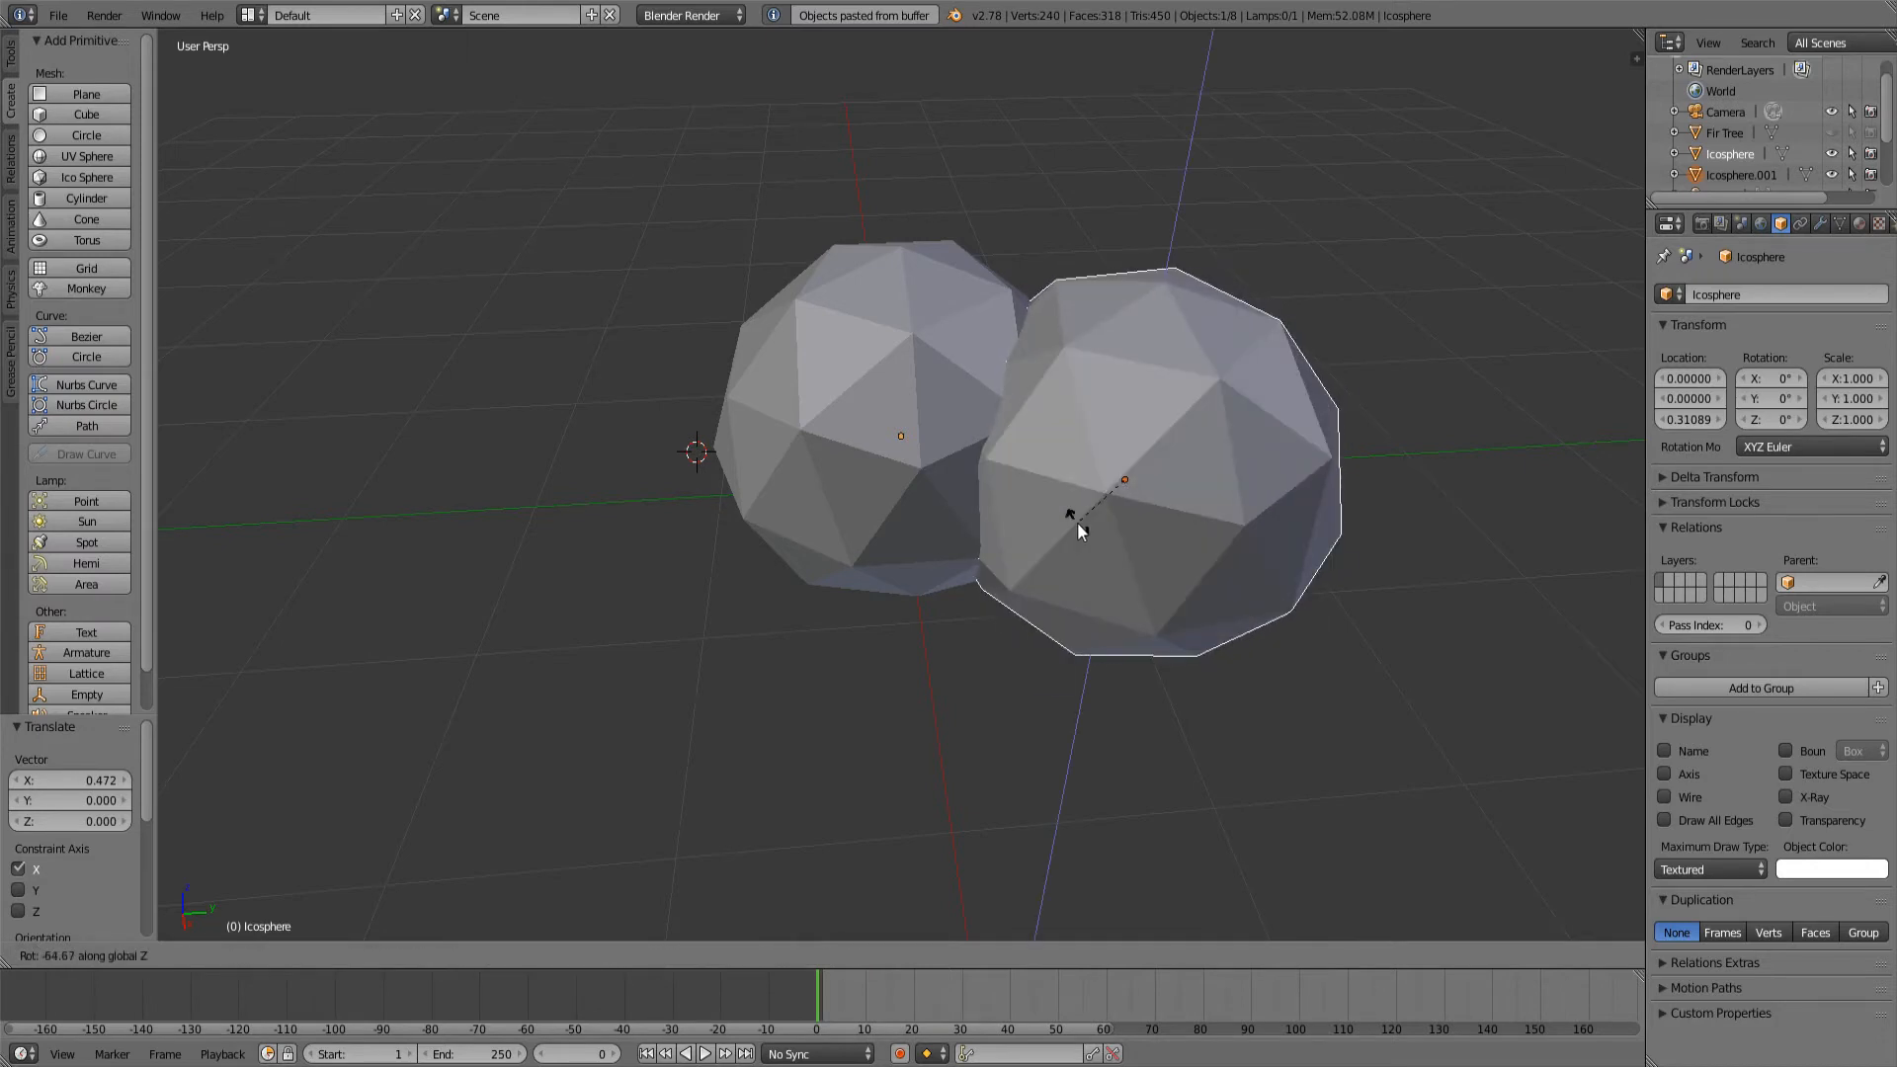
pyautogui.moveTo(1077, 529); pyautogui.dragTo(1470, 288)
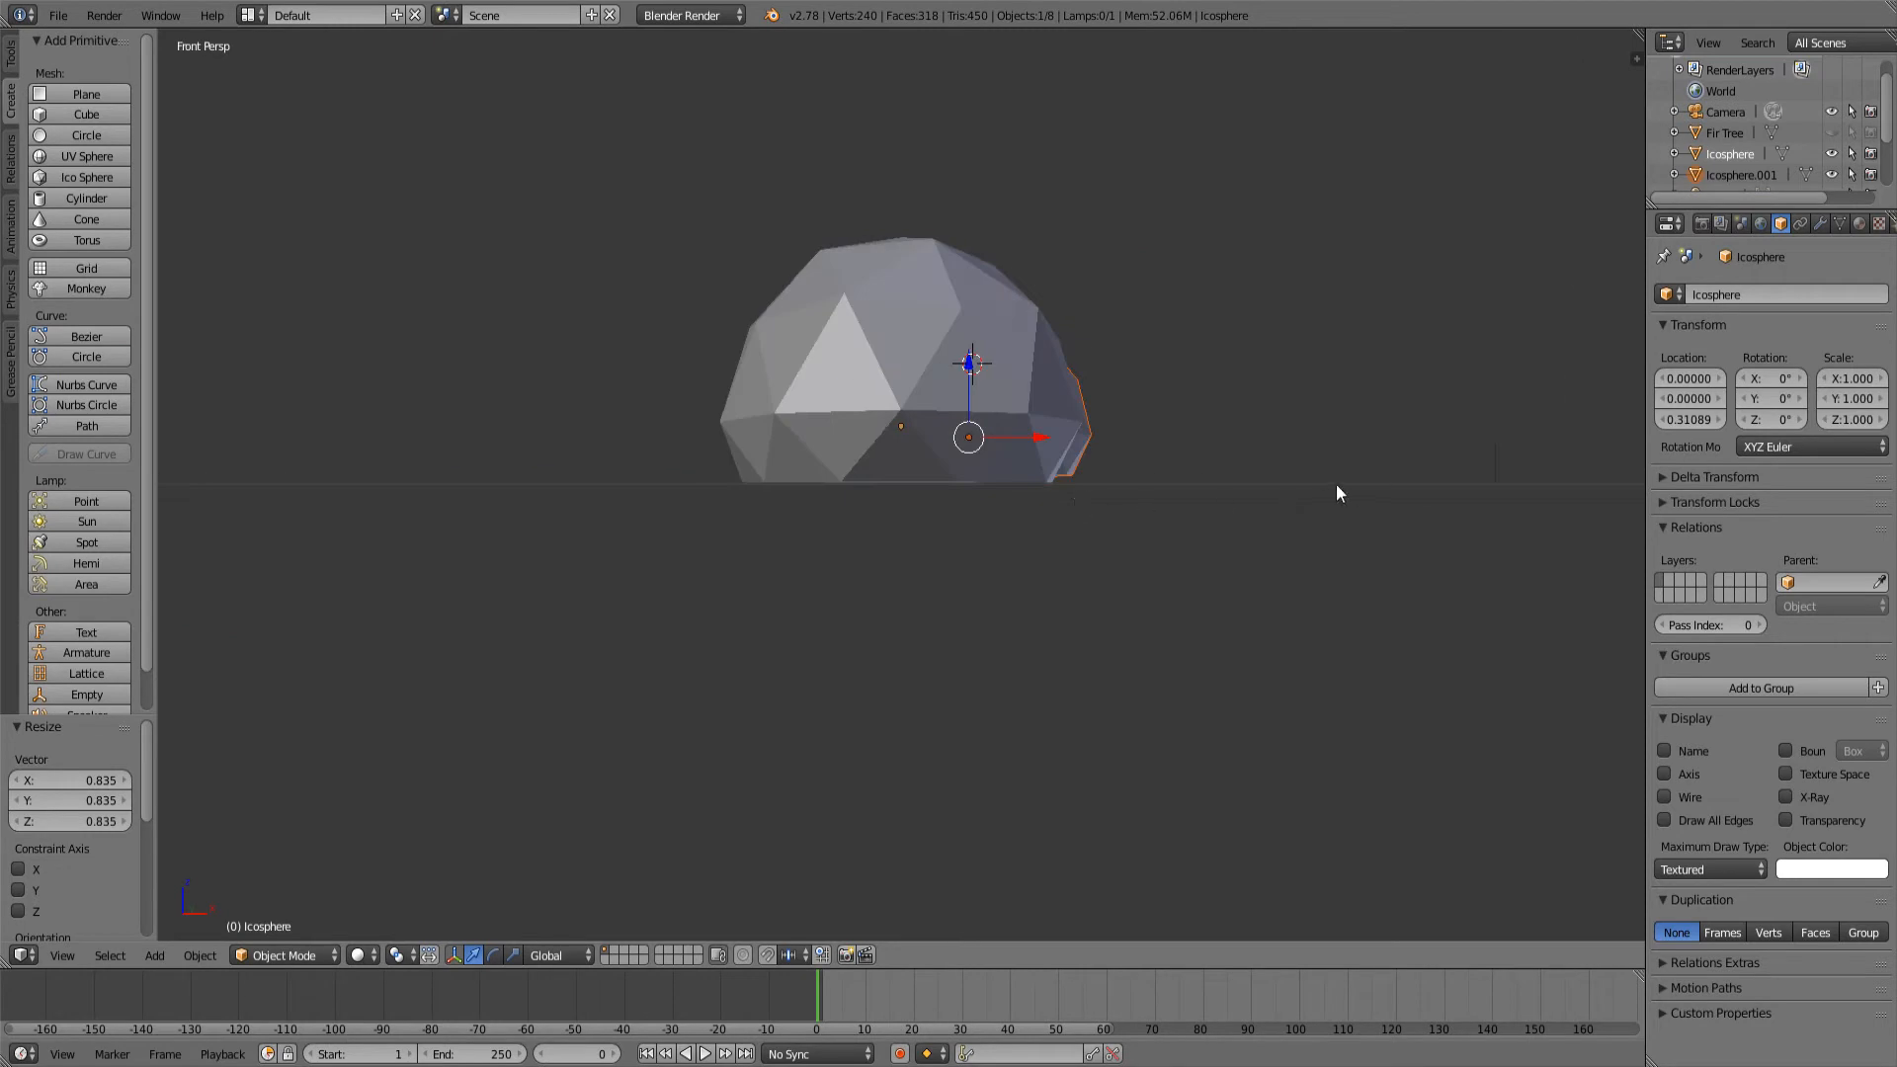
pyautogui.click(61, 955)
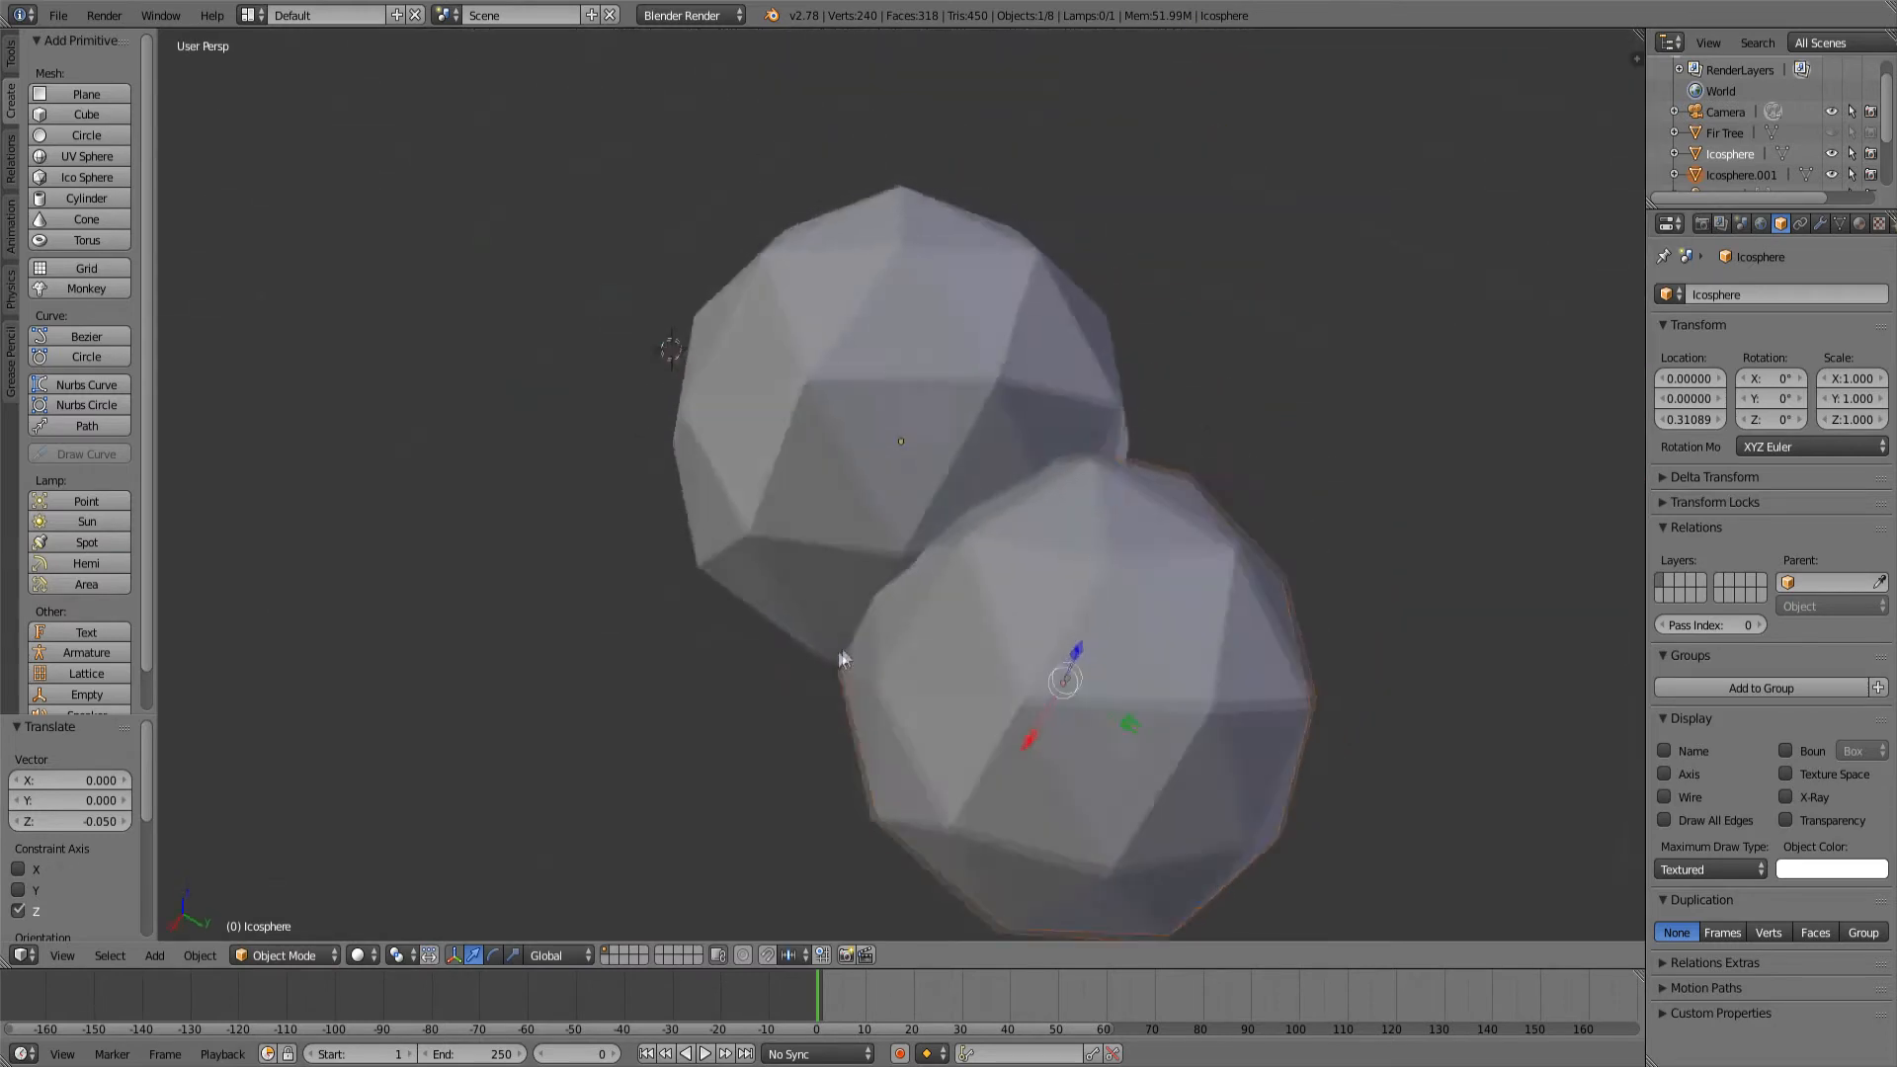
# Step: Paste a third dome, shrink it and tuck it in front of the other two
pyautogui.press('ctrl+v')
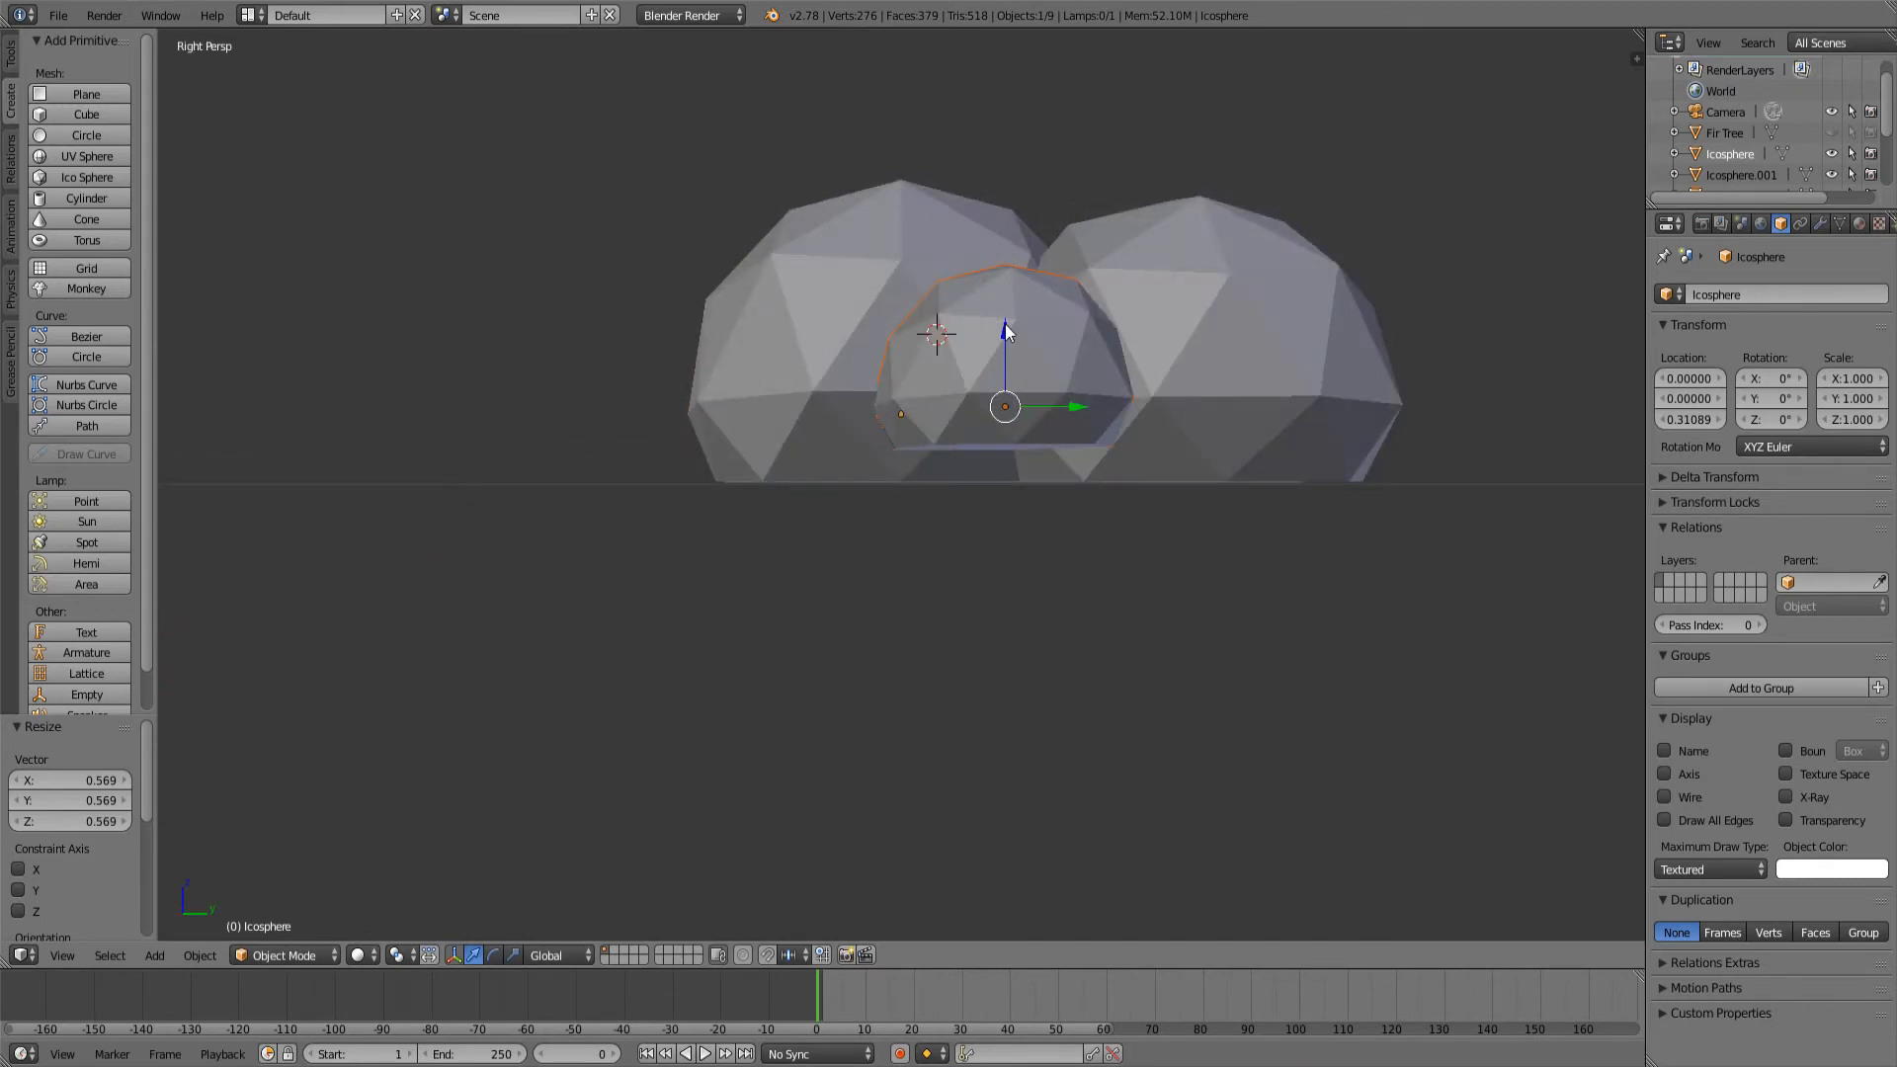
pyautogui.moveTo(1003, 352); pyautogui.dragTo(1004, 387)
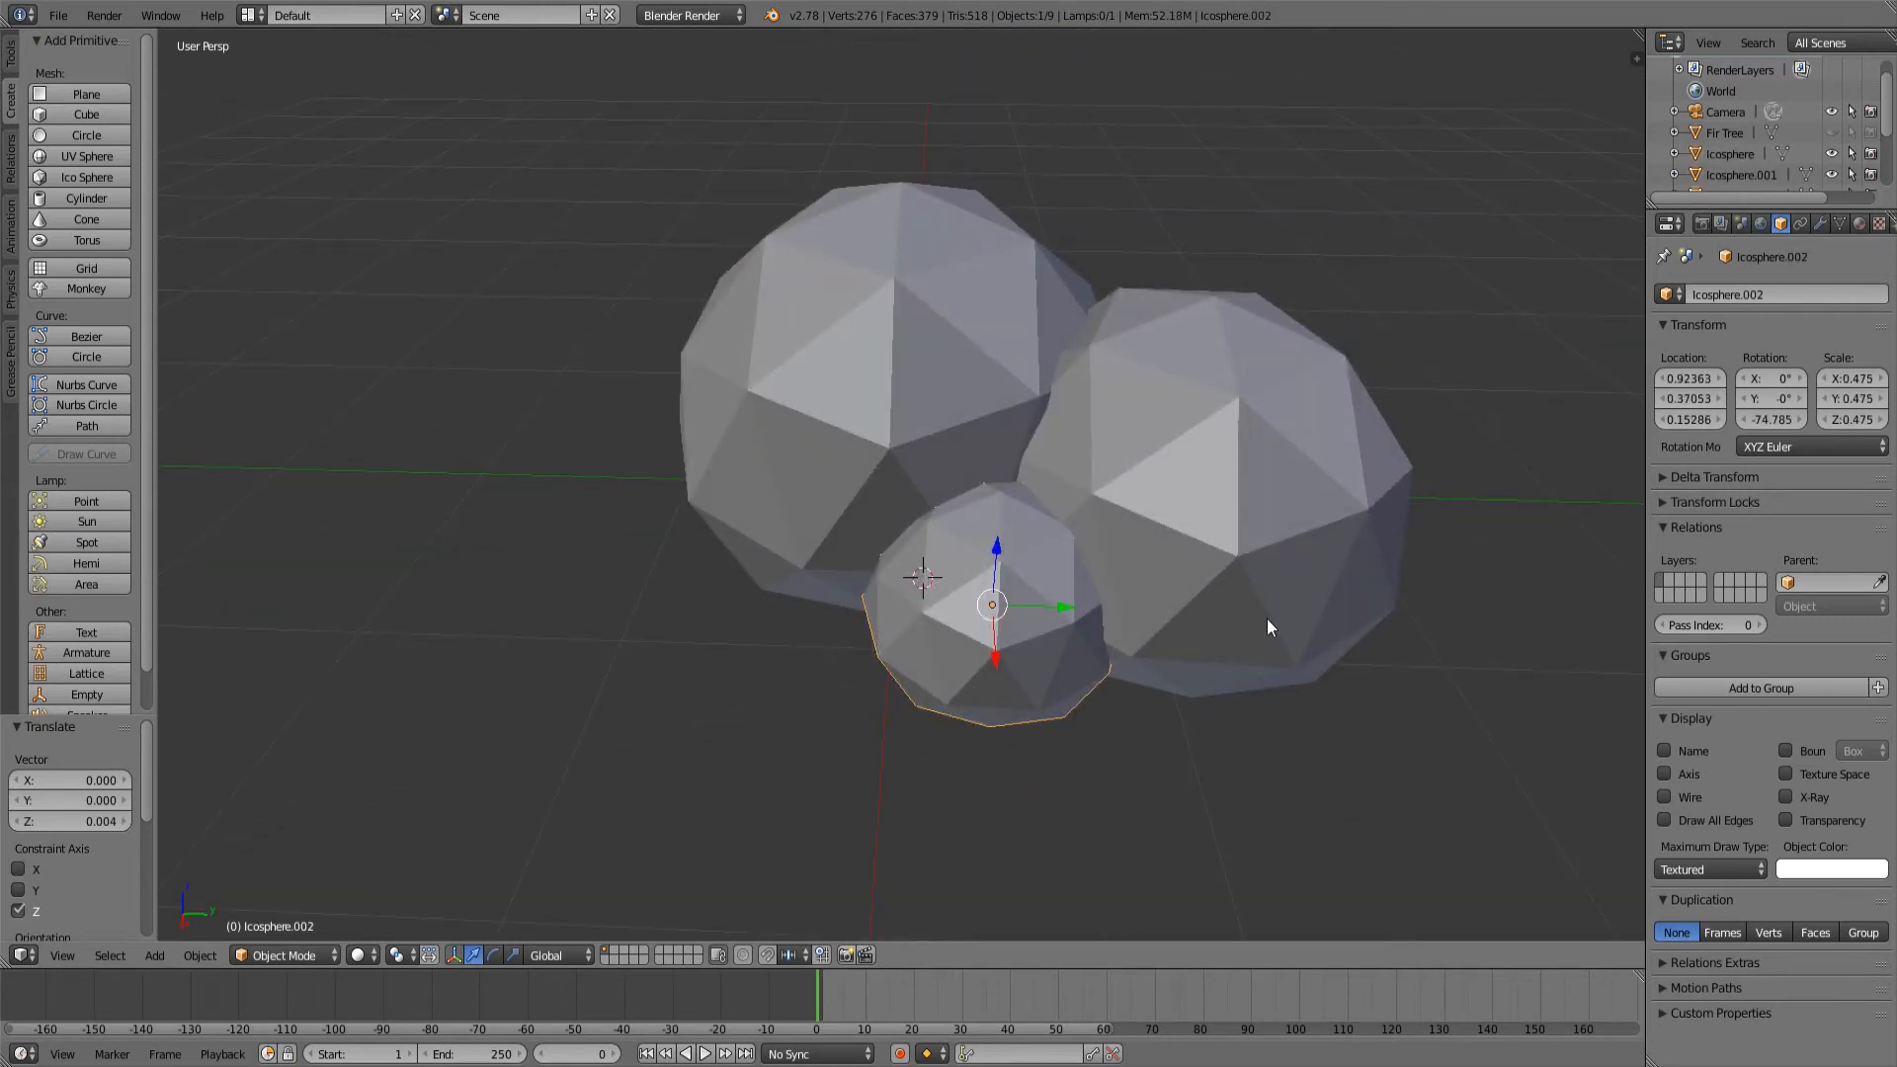
# Step: Box-select all three domes so they can be joined into one bush object
pyautogui.press('z')
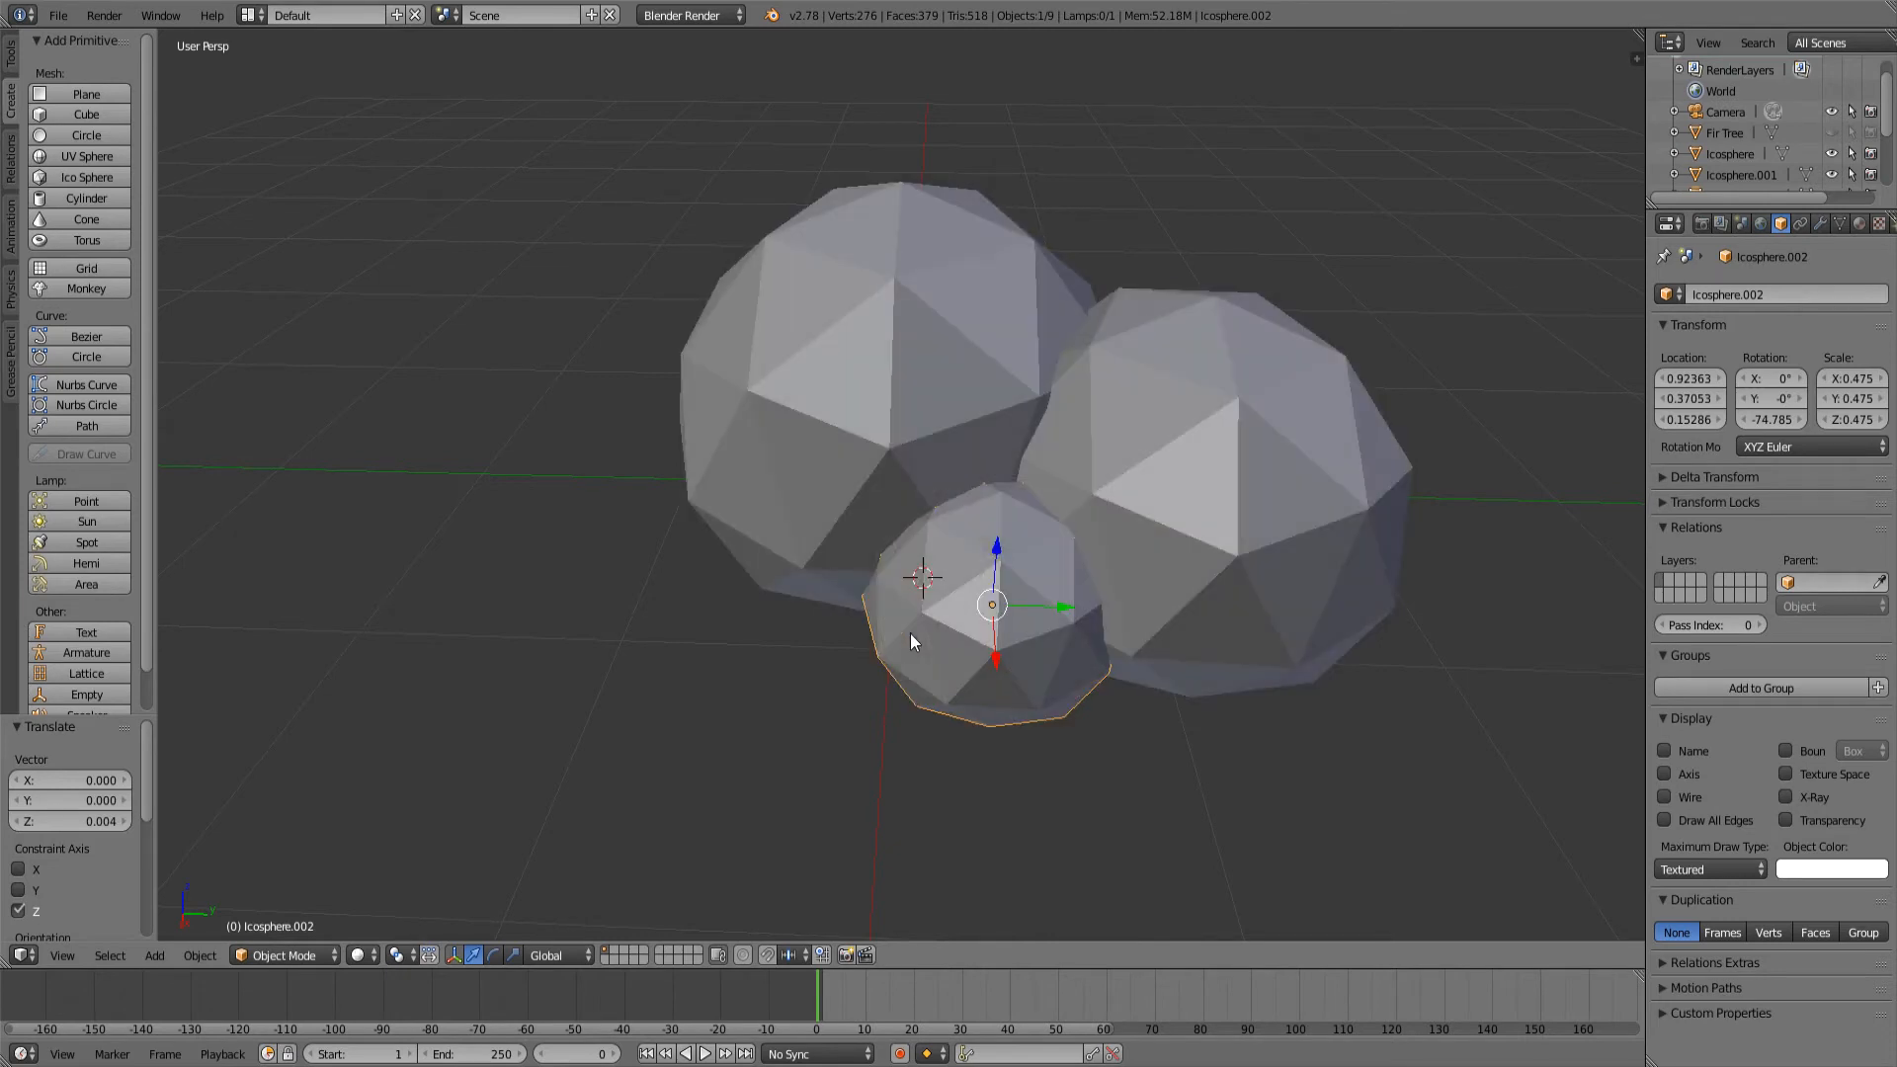
pyautogui.moveTo(990, 605); pyautogui.dragTo(941, 672)
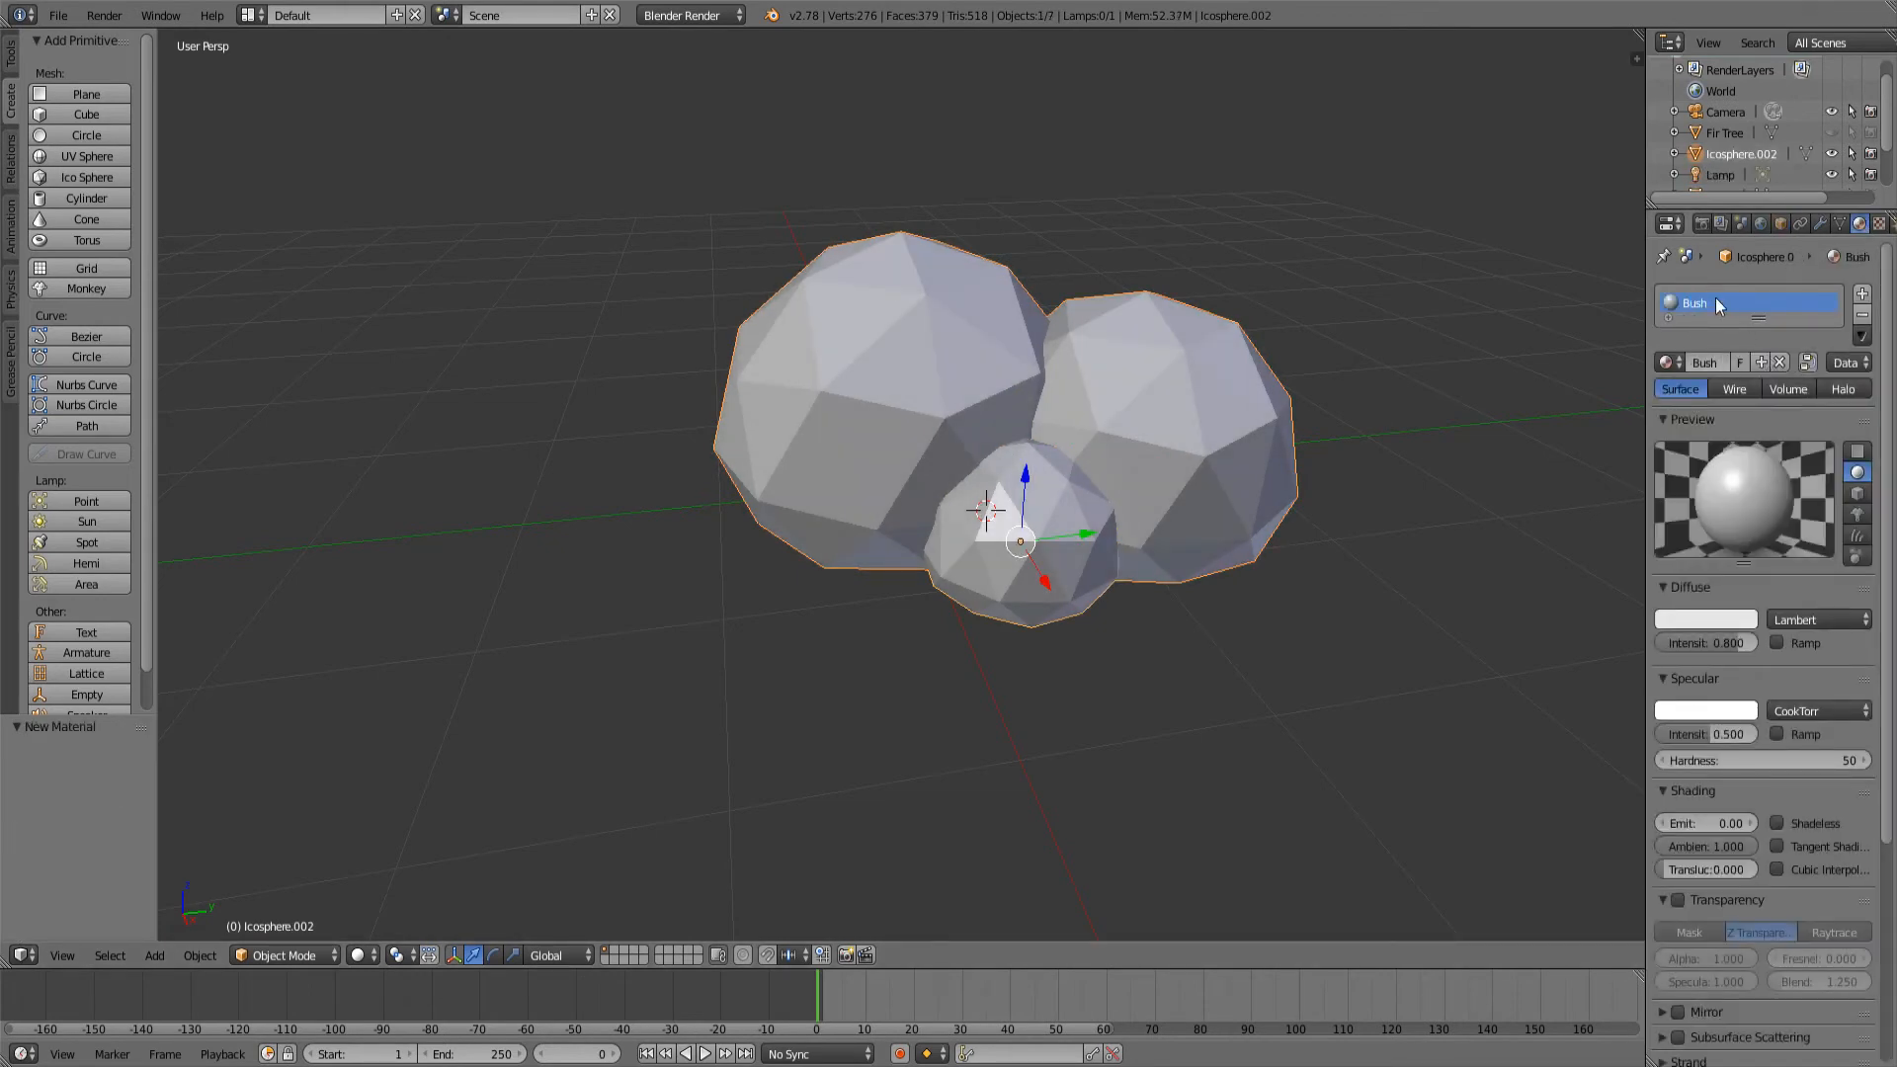
# Step: Set the Bush material's diffuse colour to a muted olive green
pyautogui.click(1705, 618)
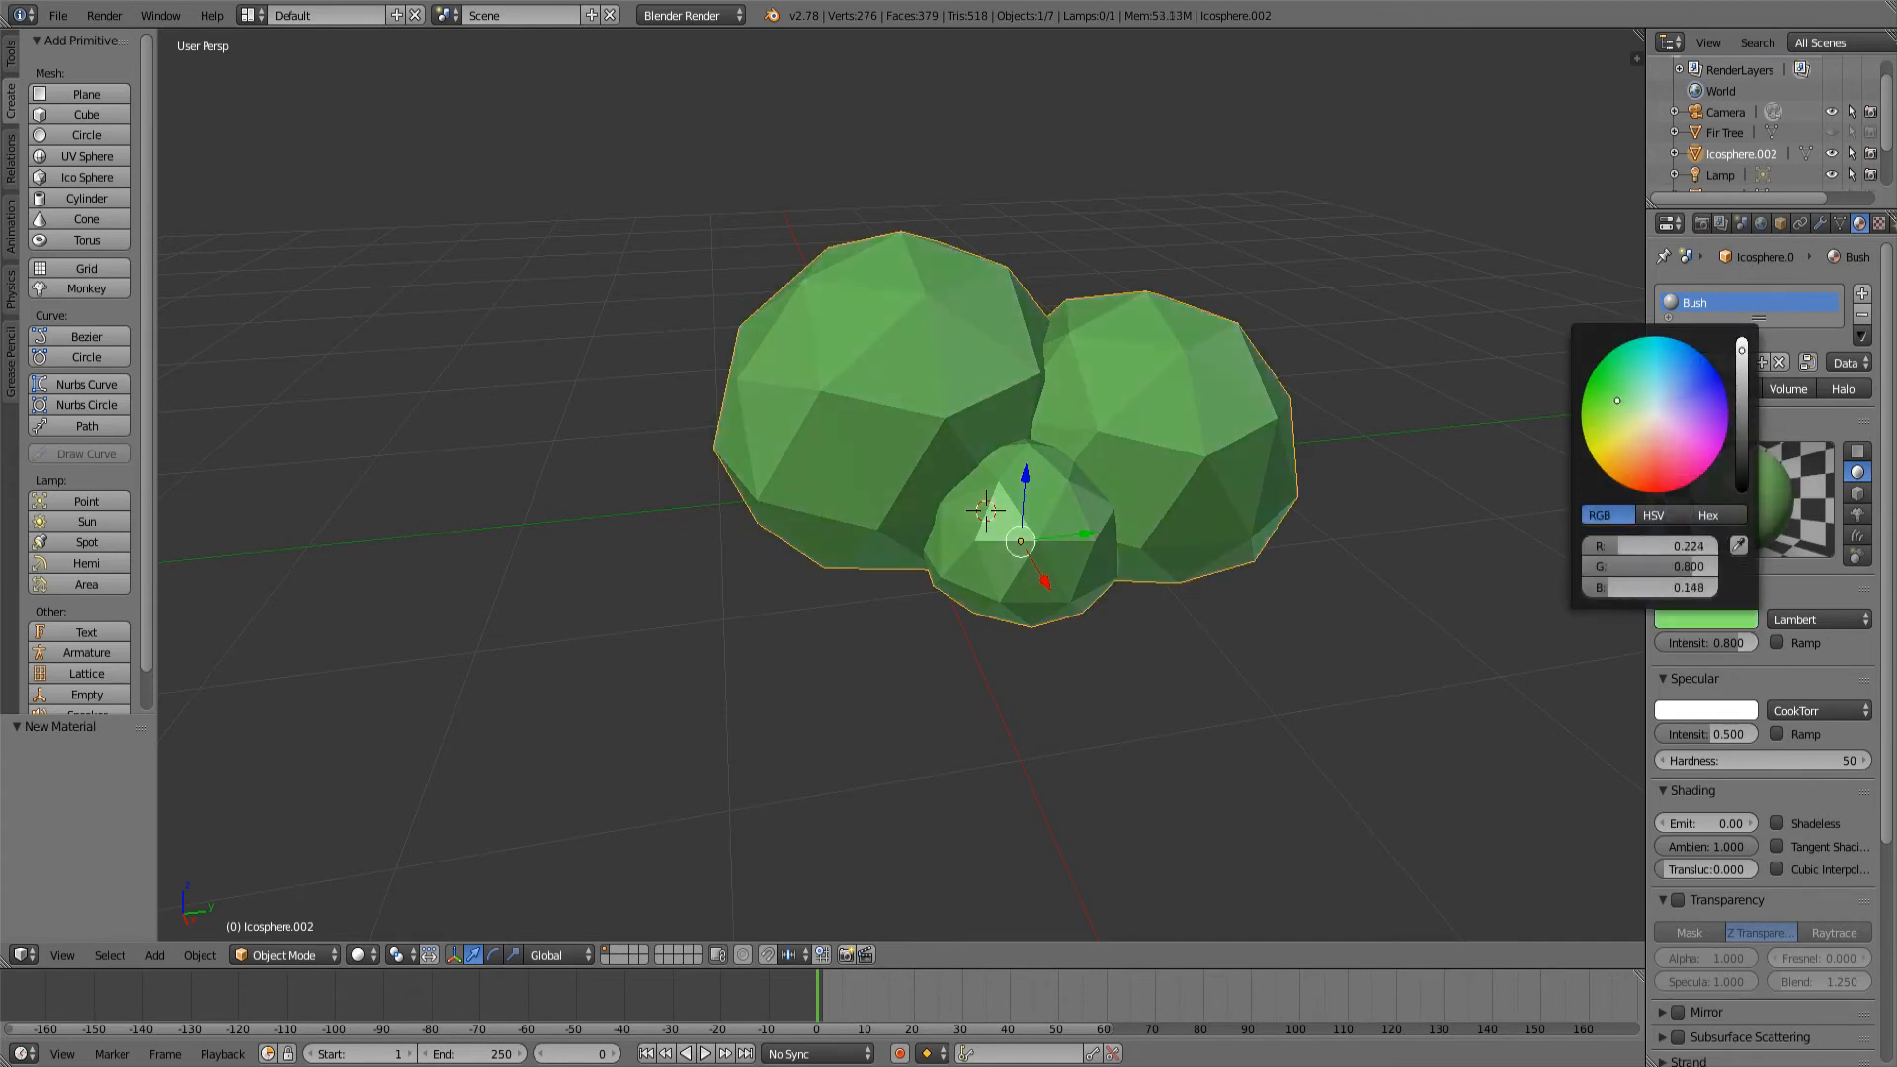
pyautogui.click(1617, 385)
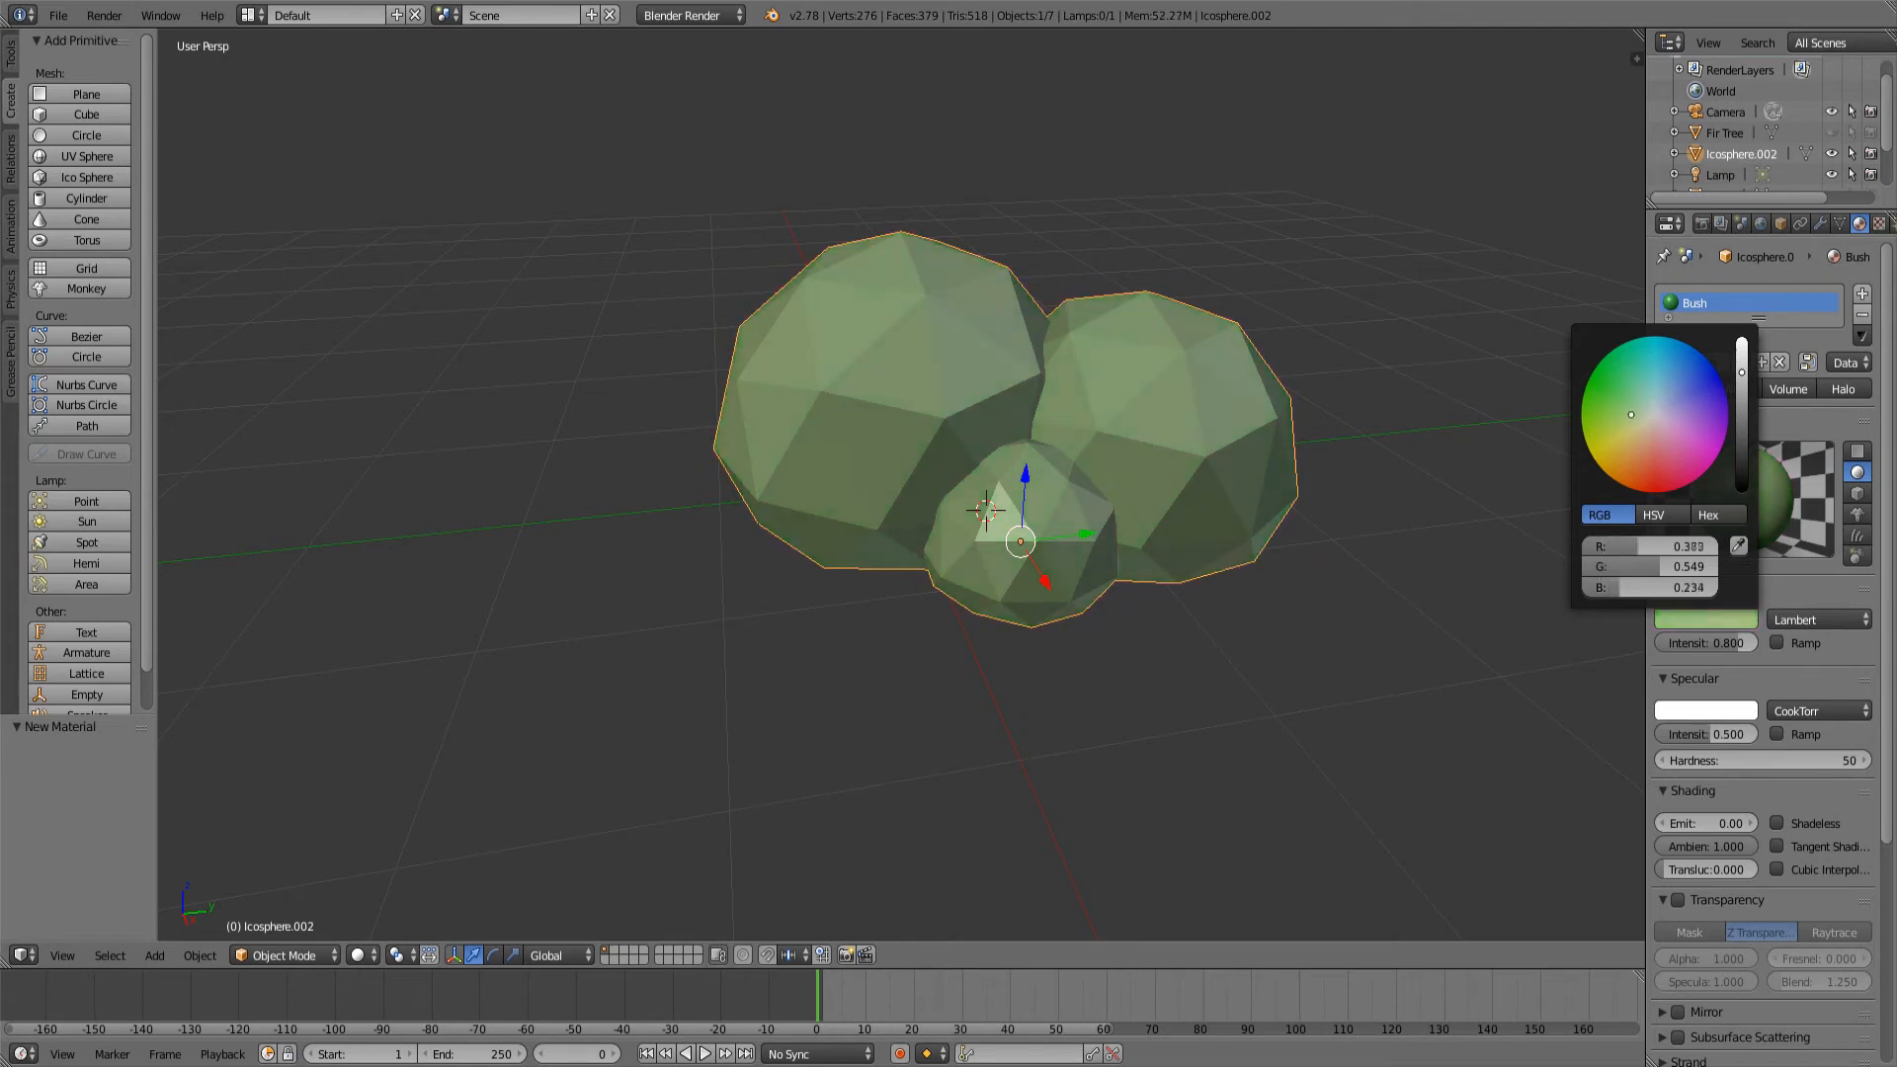
pyautogui.click(375, 955)
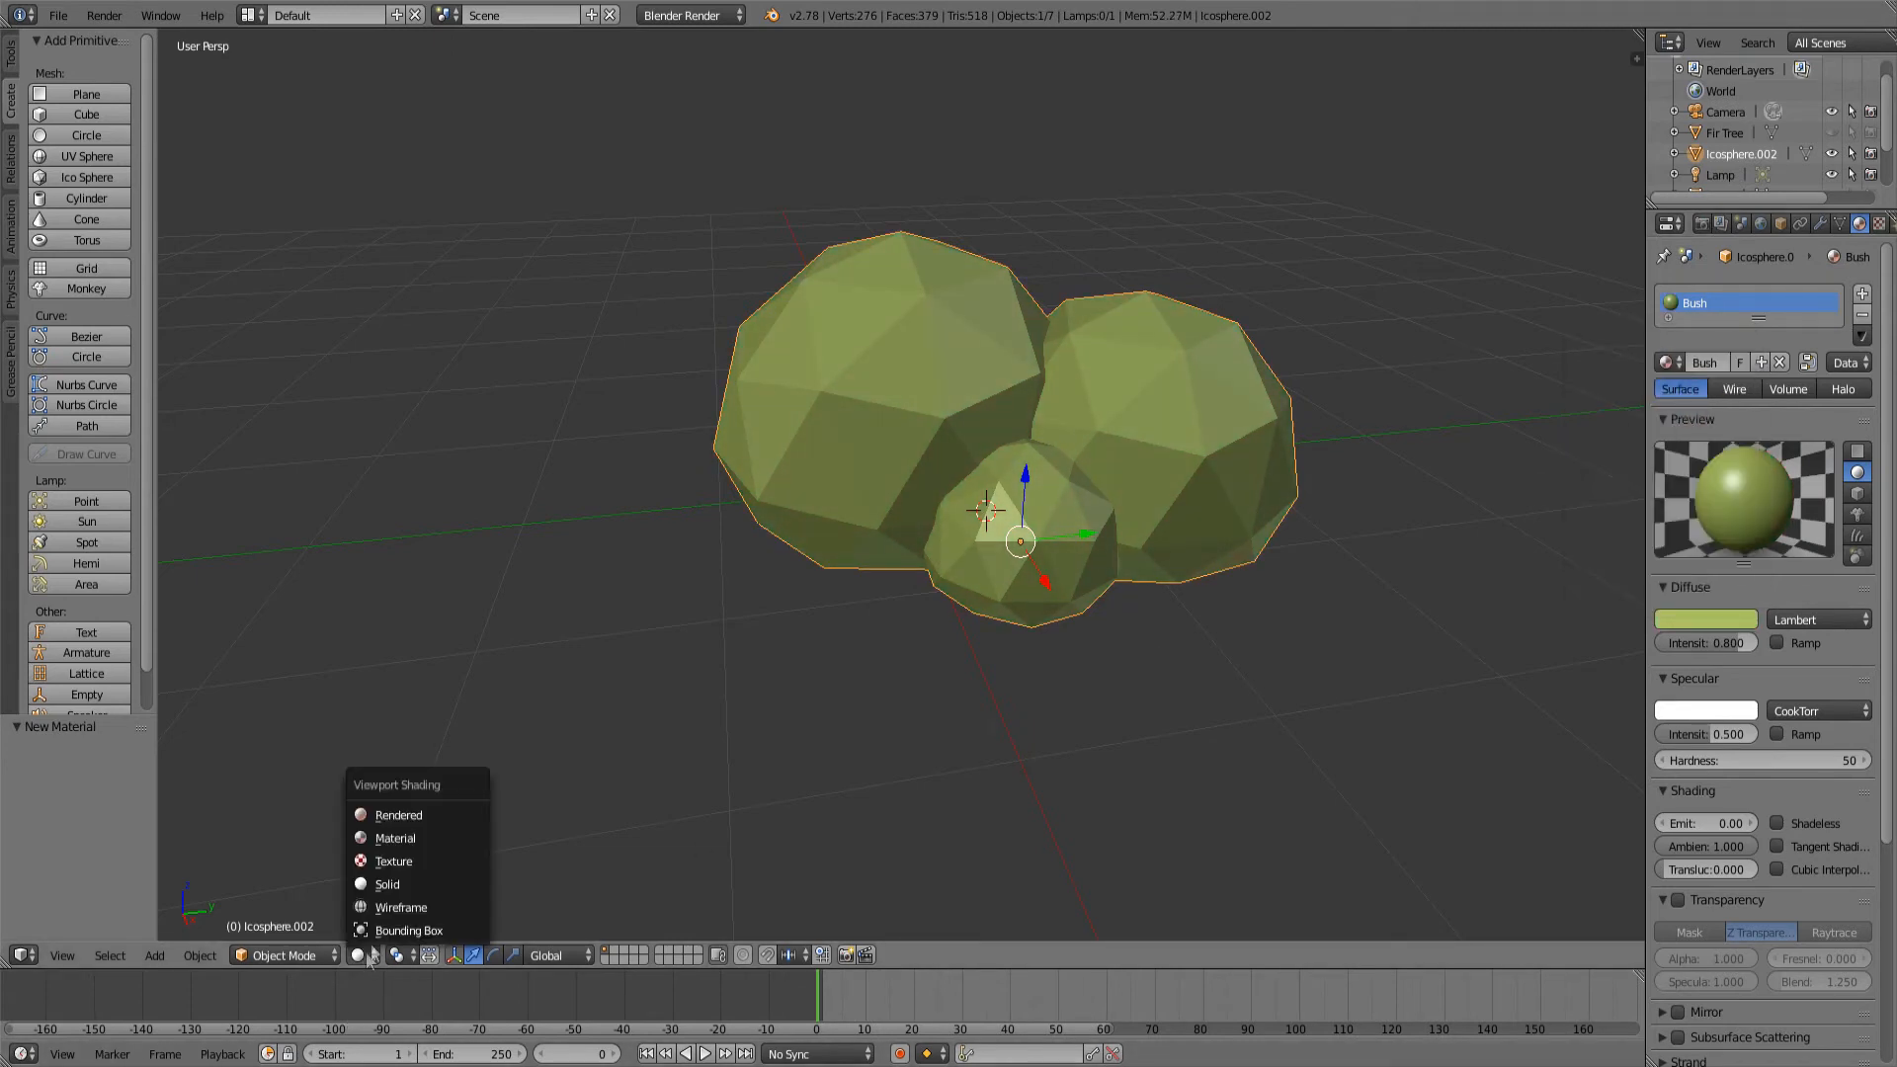
# Step: Switch to Rendered viewport shading and brighten the bush green beside the tree, fir and rock
pyautogui.click(399, 814)
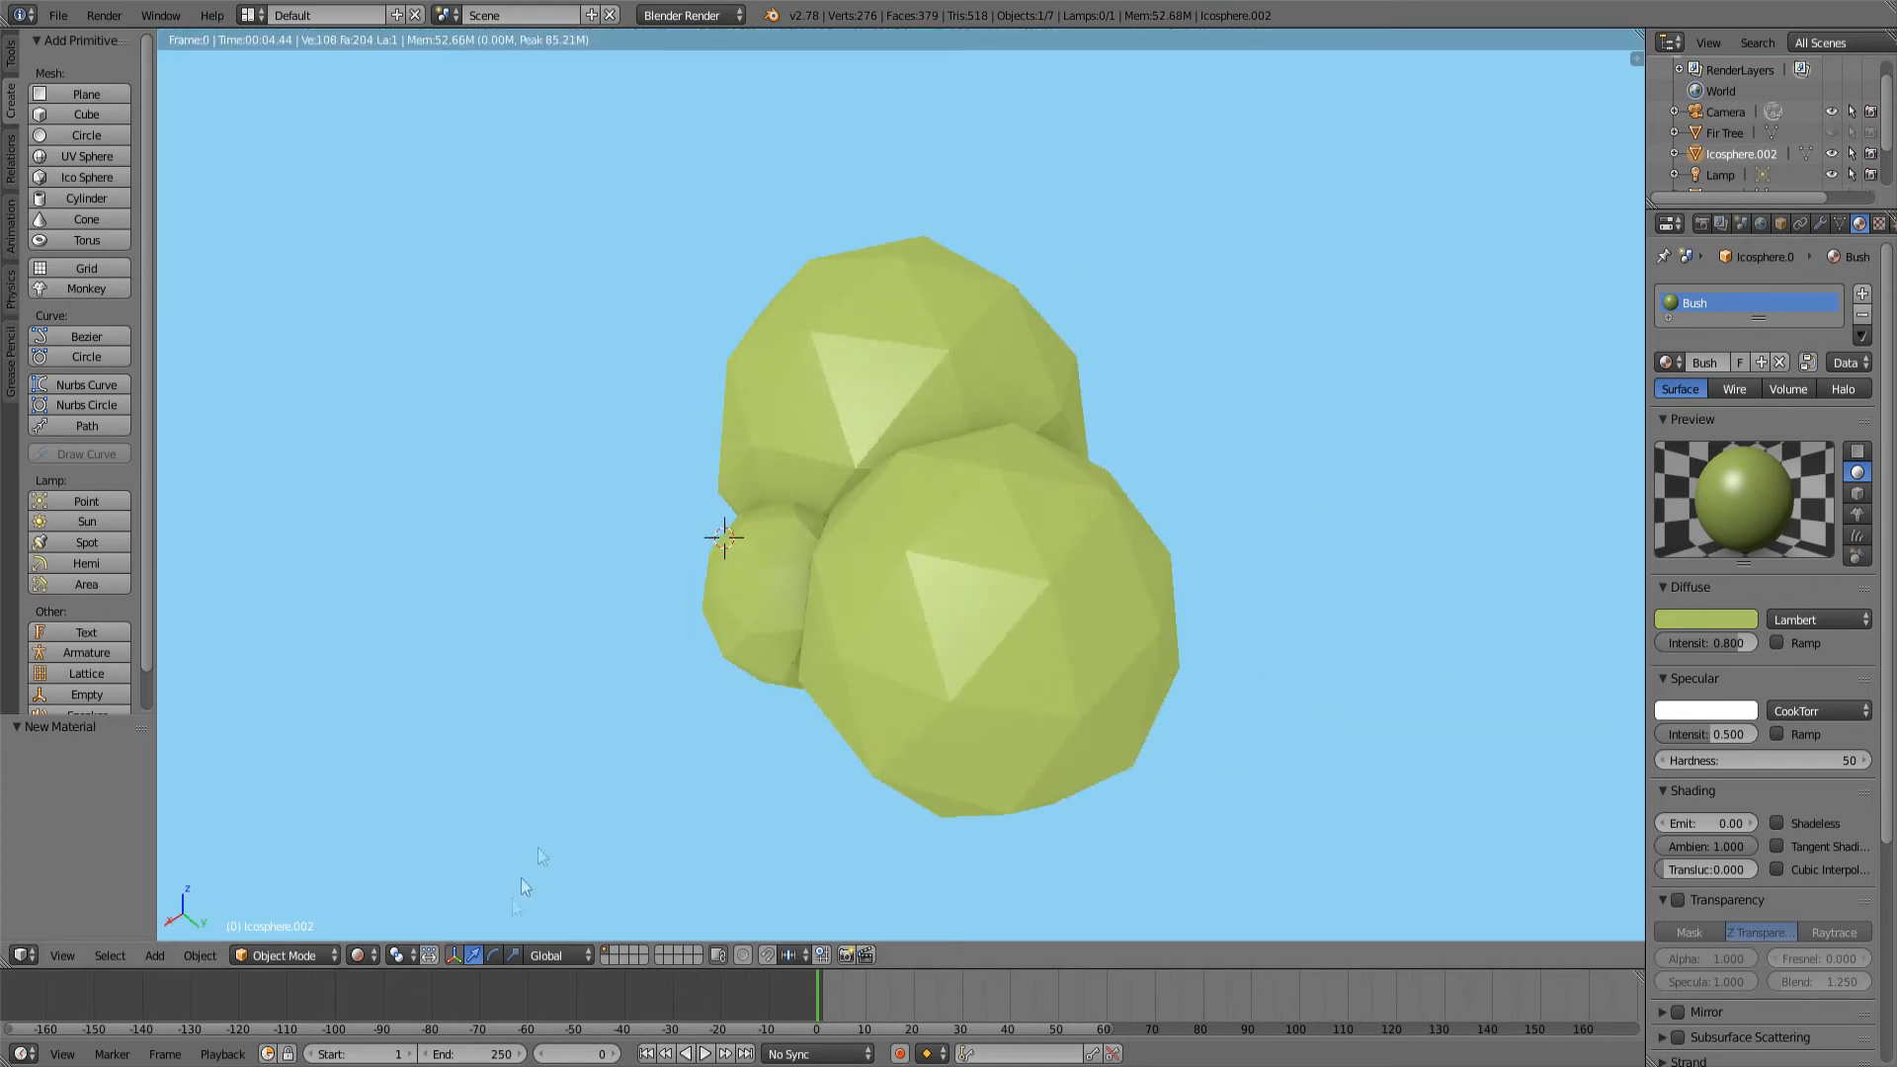
pyautogui.click(931, 605)
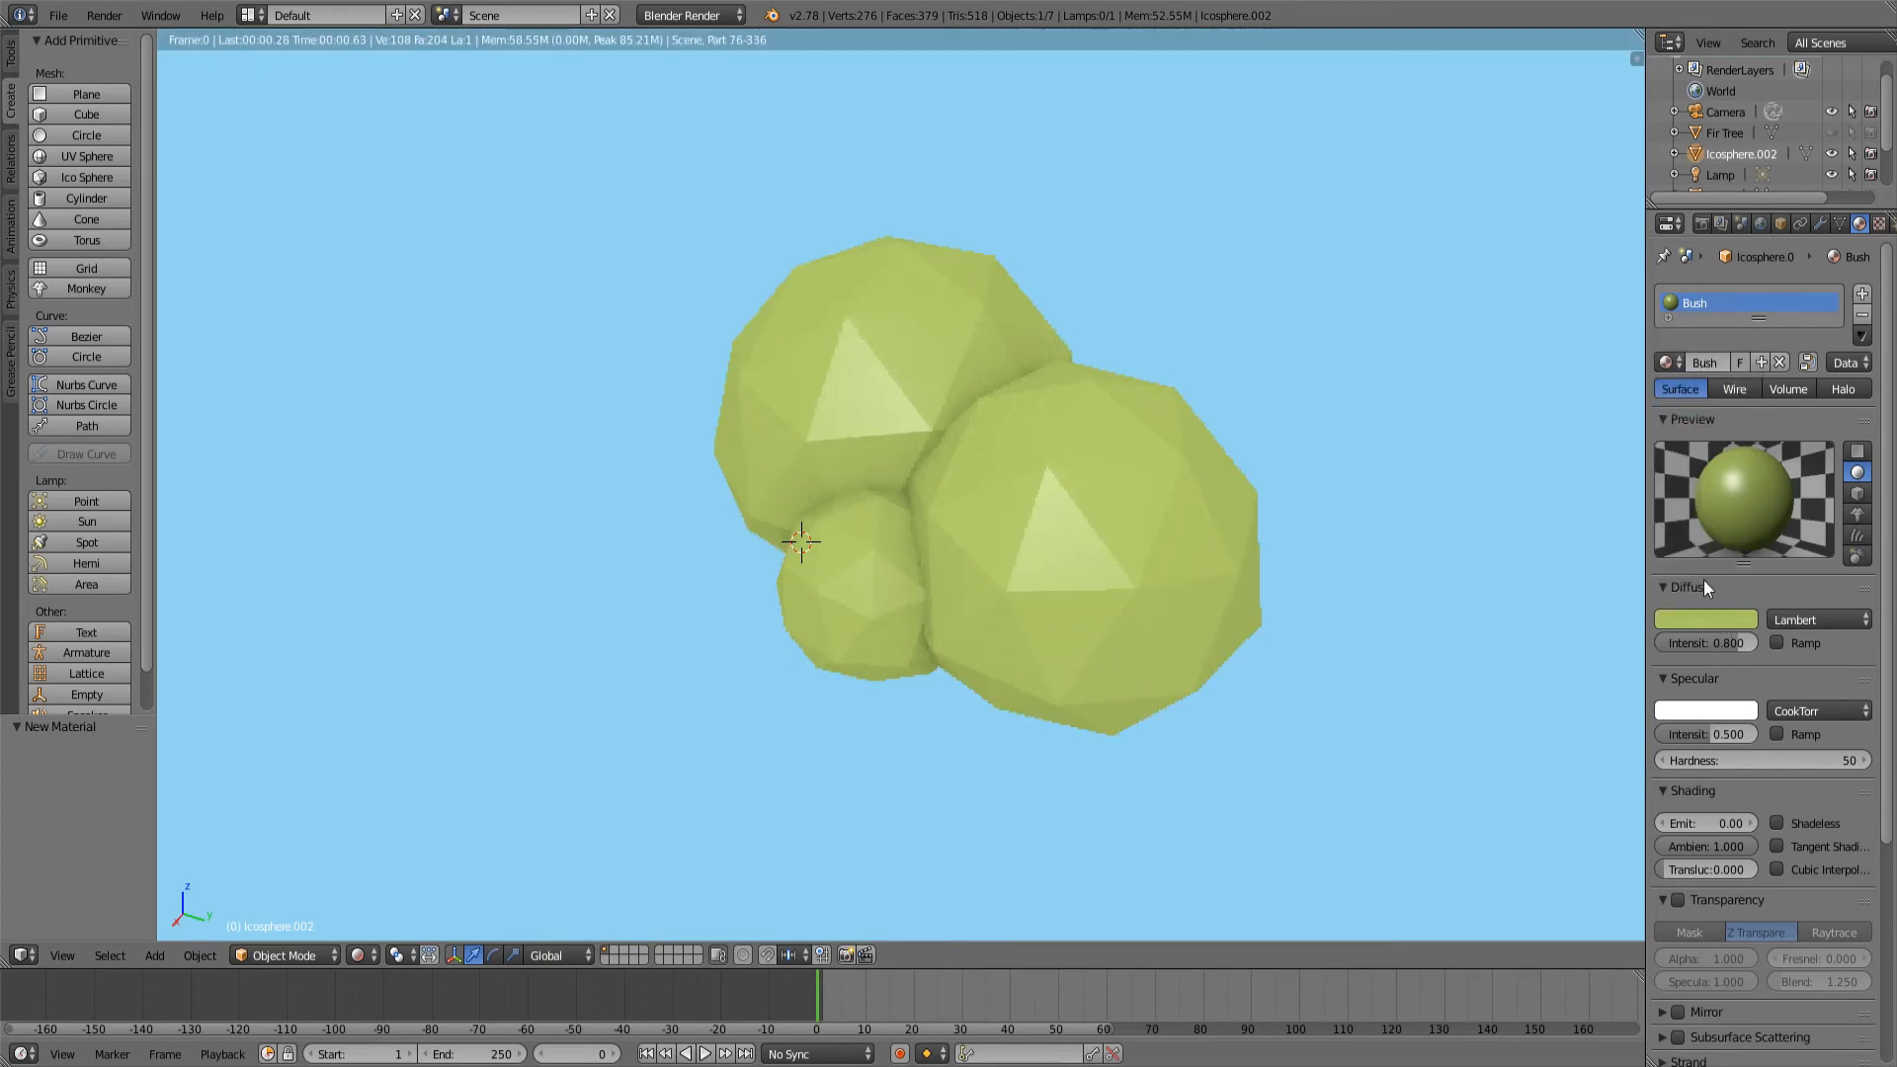
pyautogui.click(1706, 619)
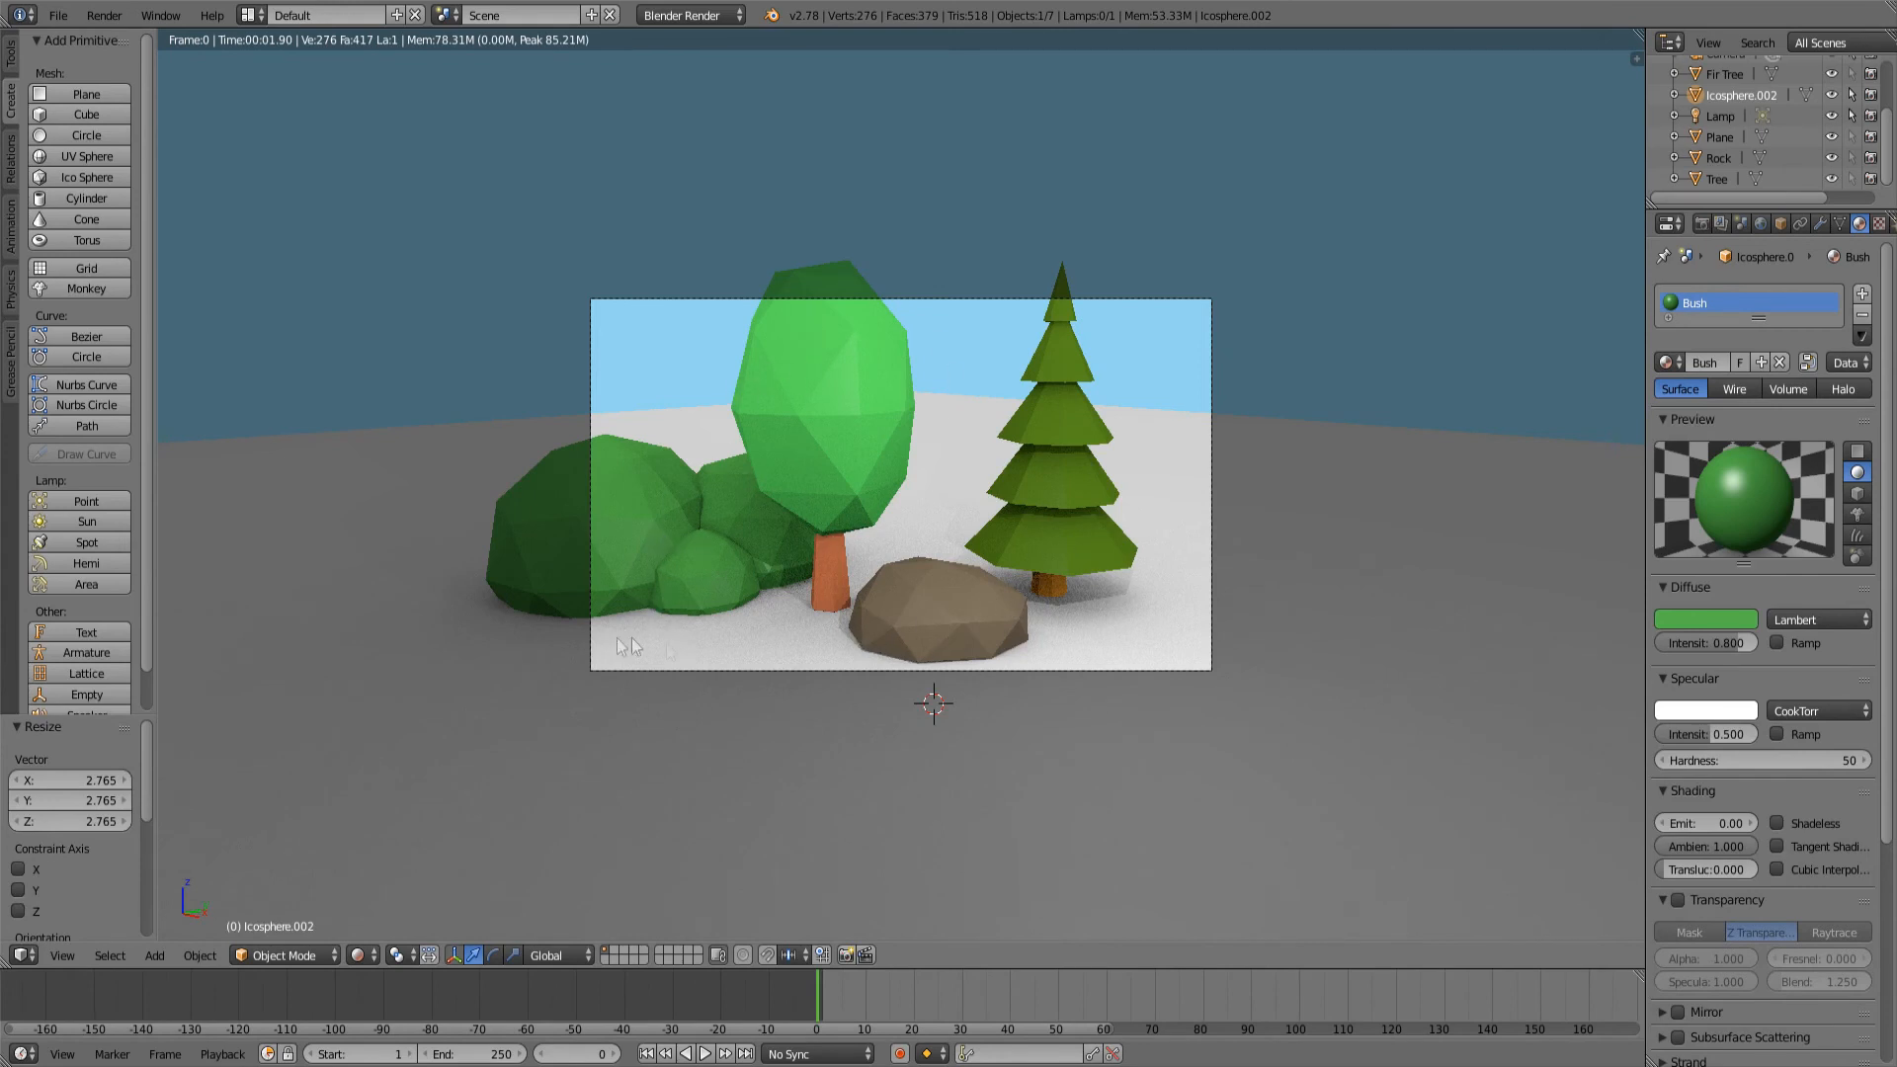
pyautogui.moveTo(1112, 723)
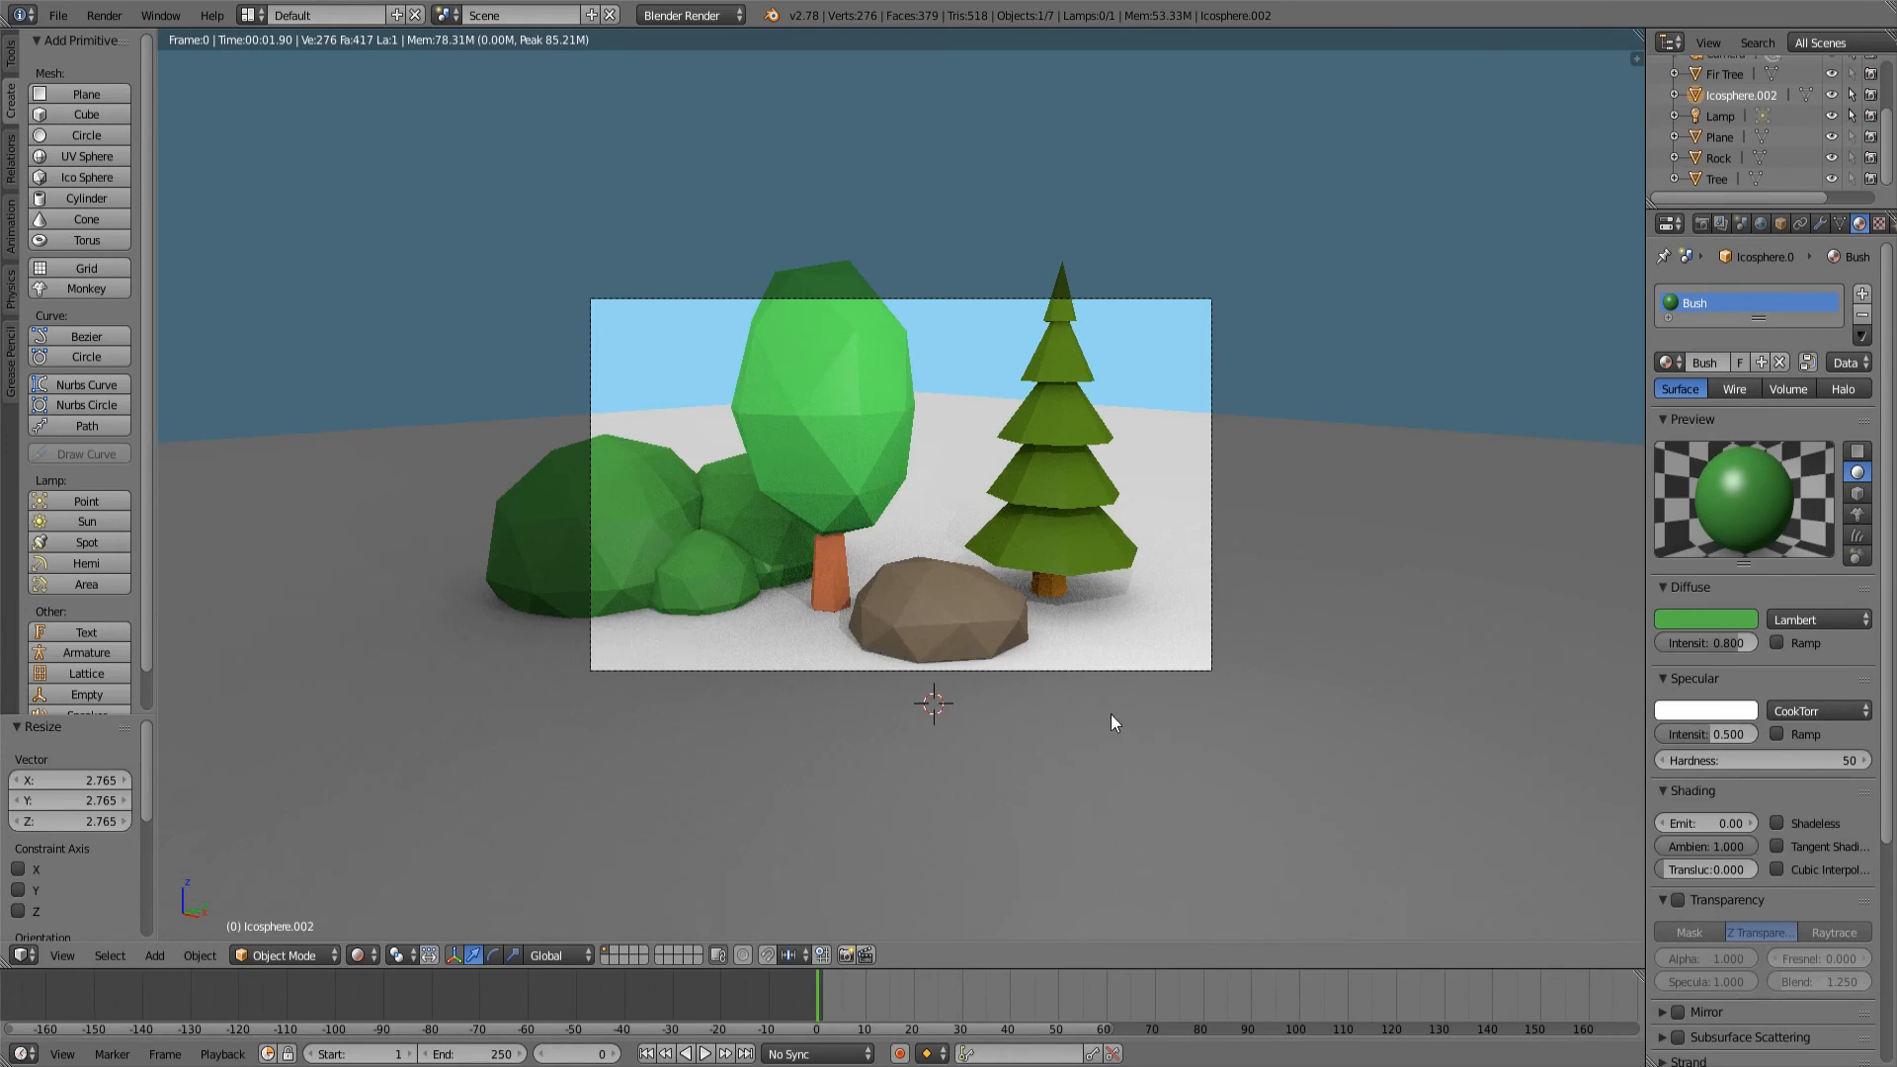
pyautogui.moveTo(577, 447)
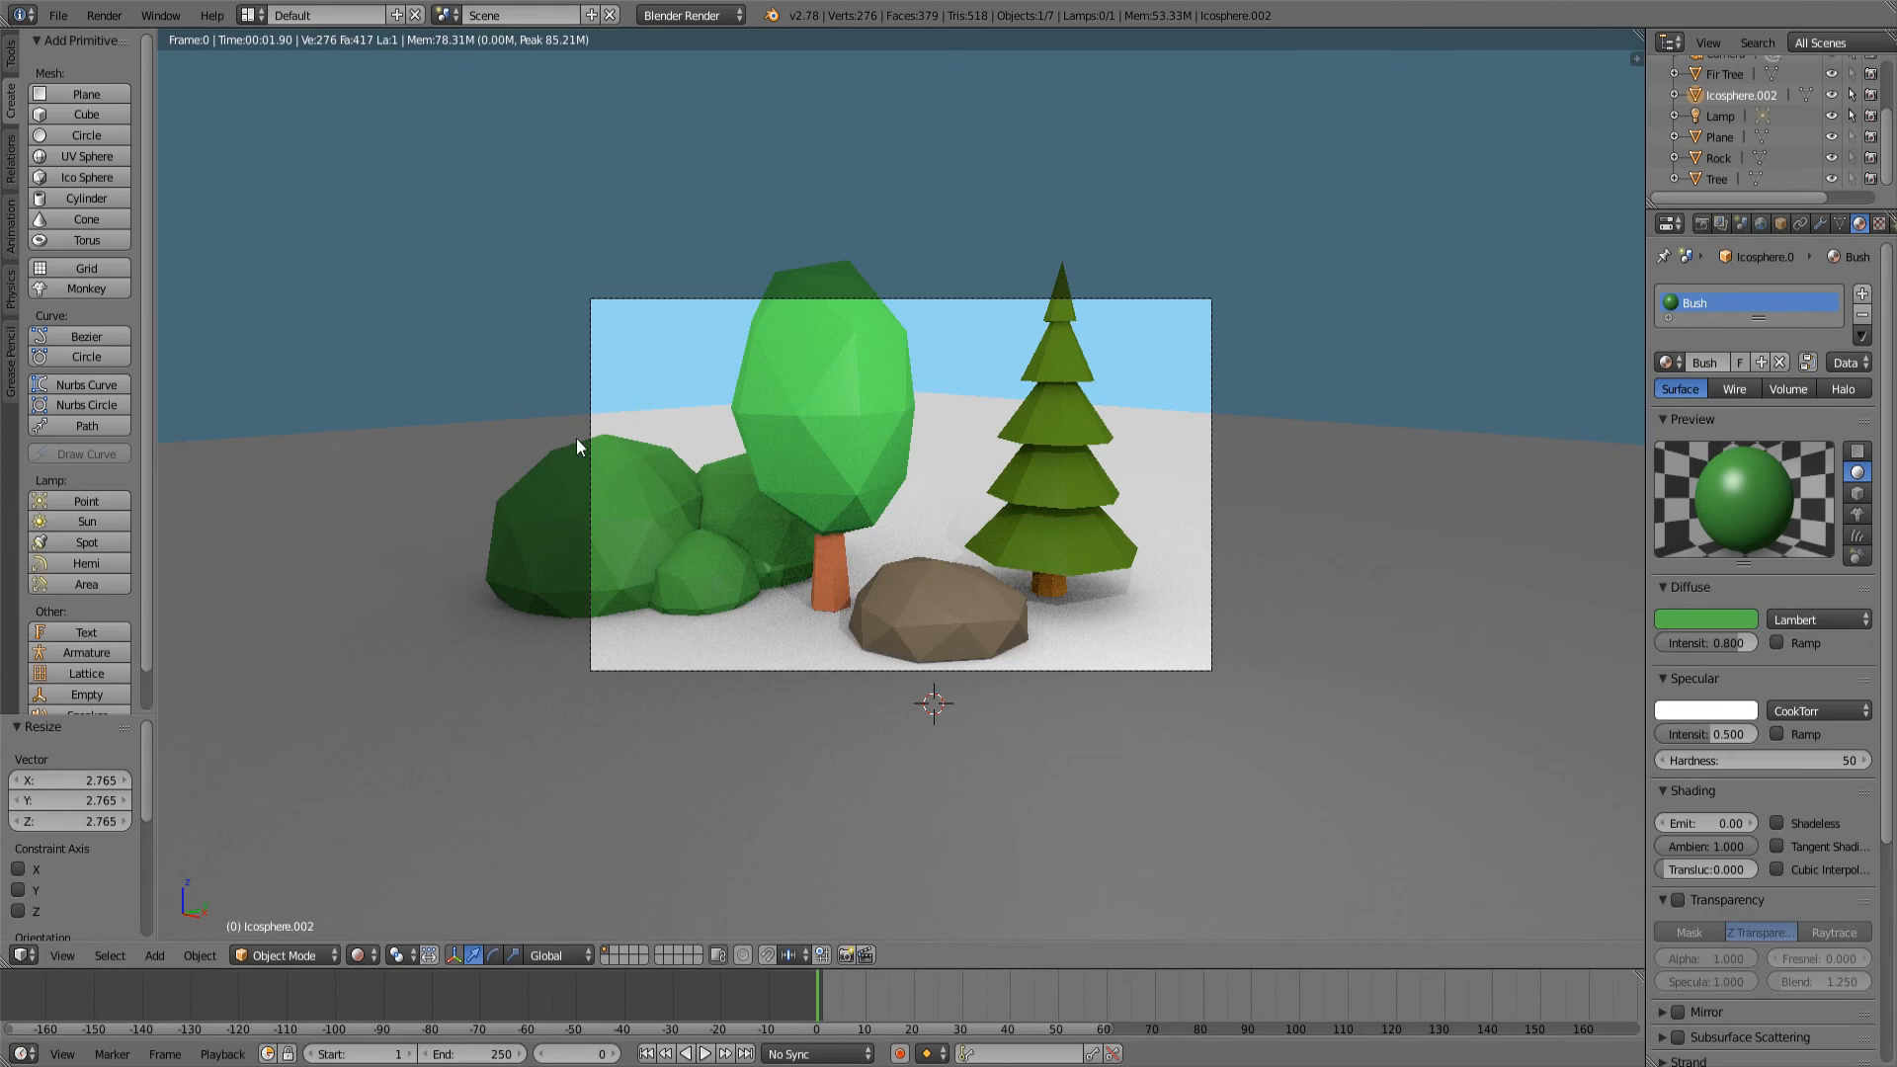